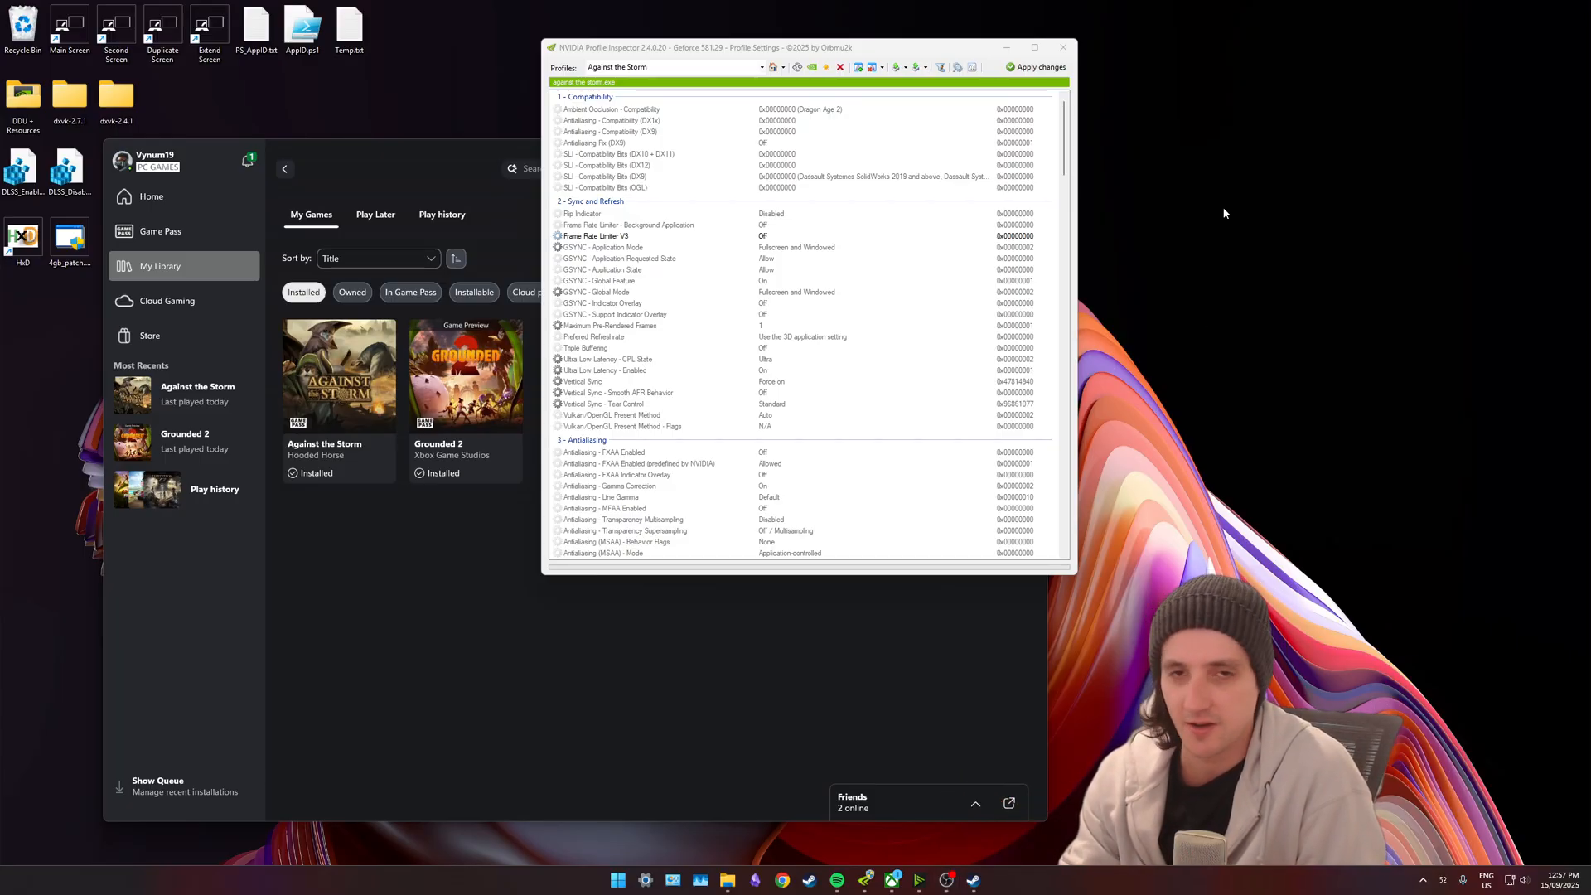
mouse_move(1248, 214)
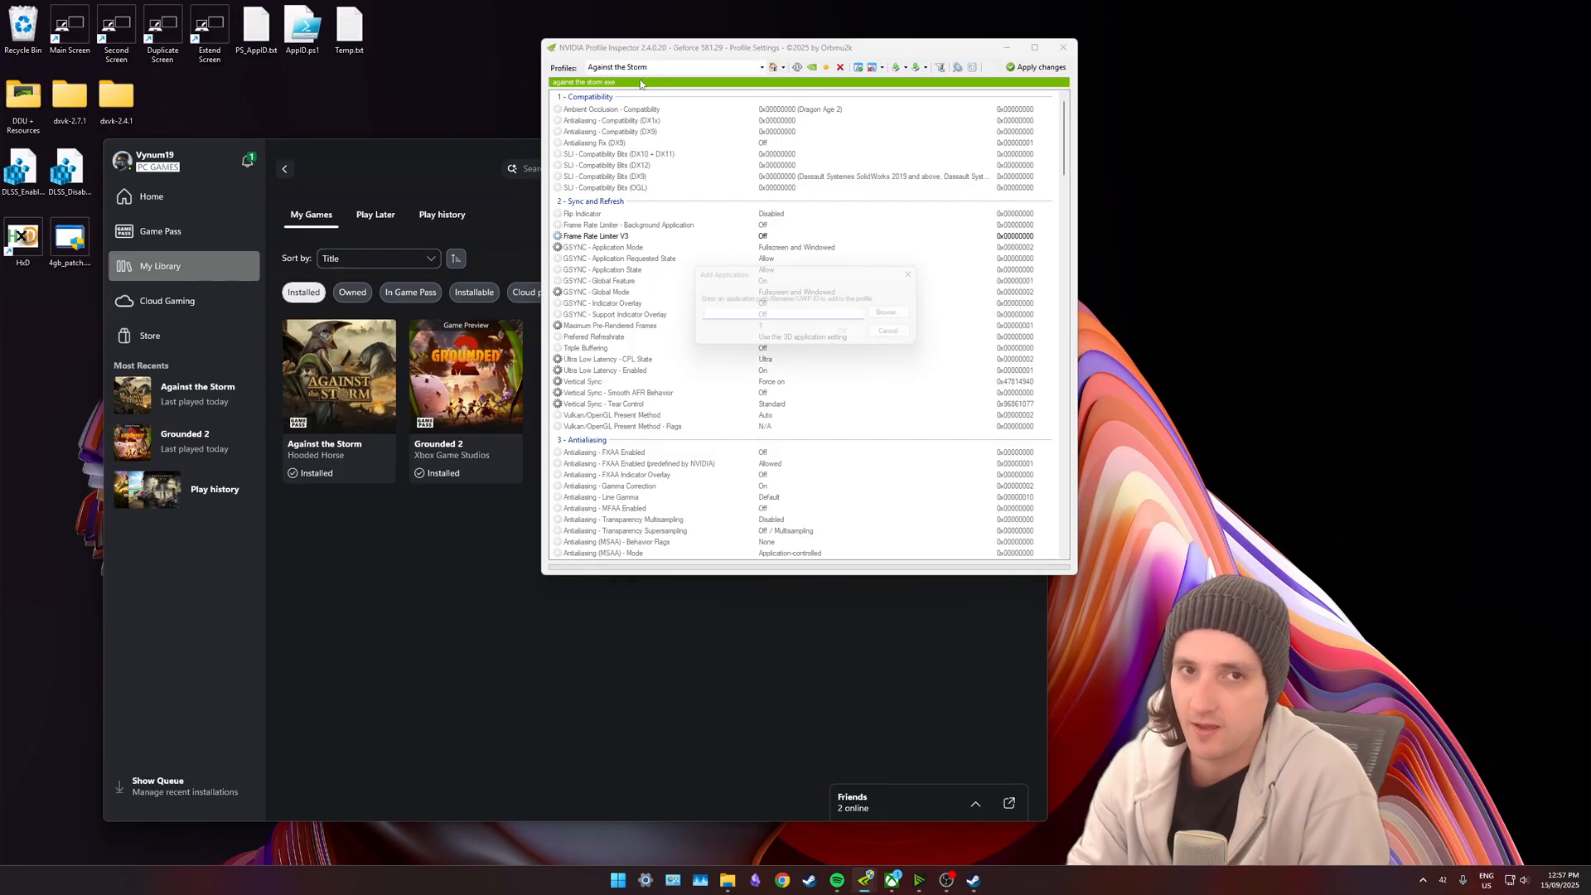
Browse to C:\XboxGames\Against the Storm\Content for the game's executable.
click(885, 312)
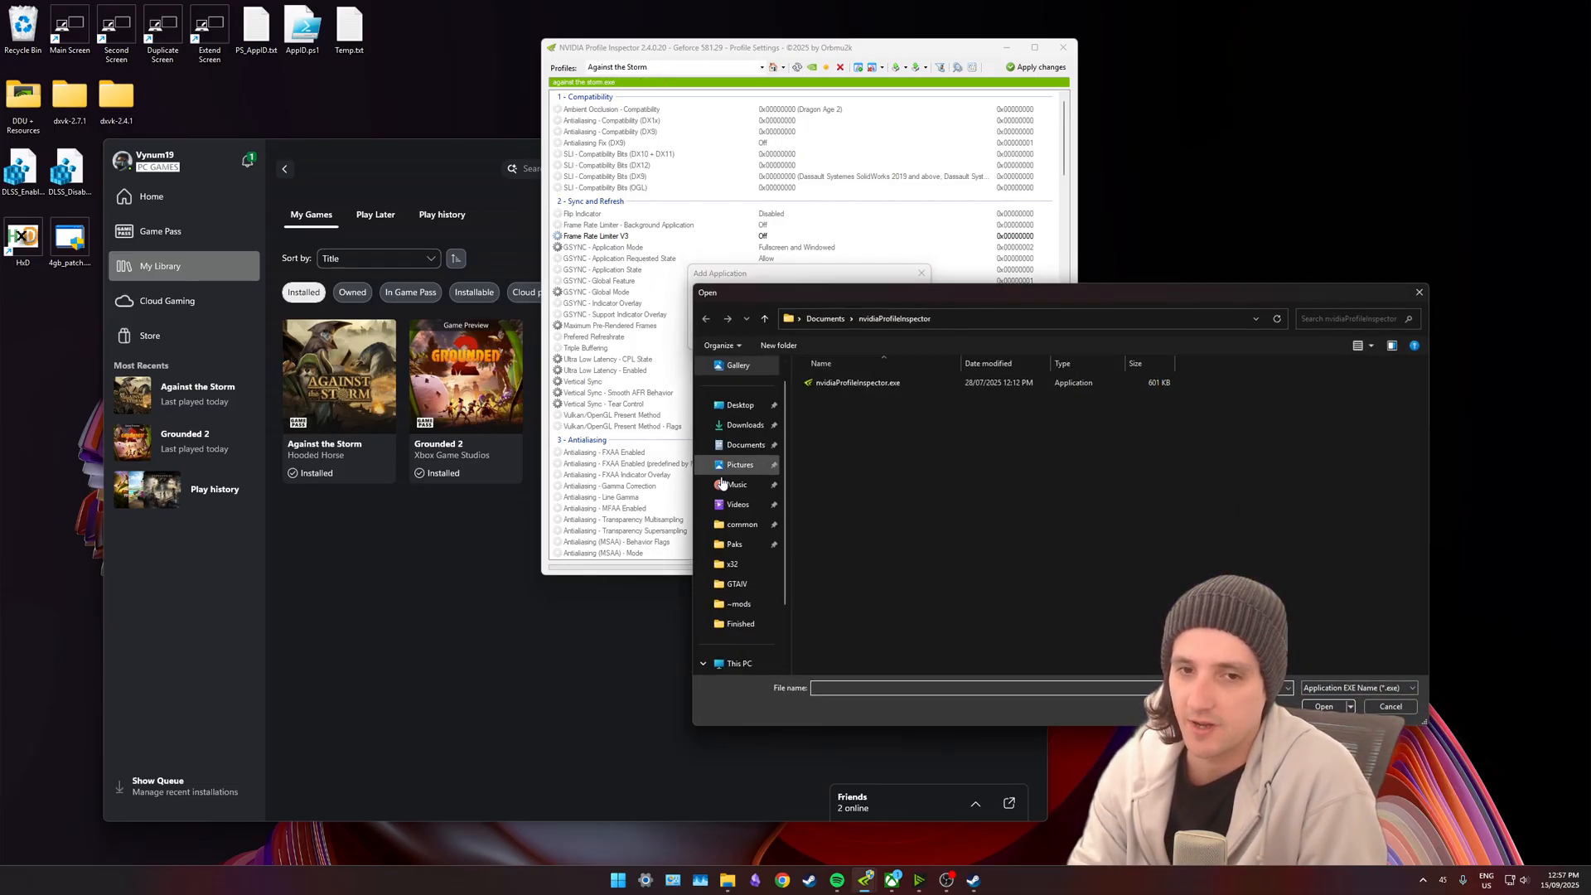
click(754, 603)
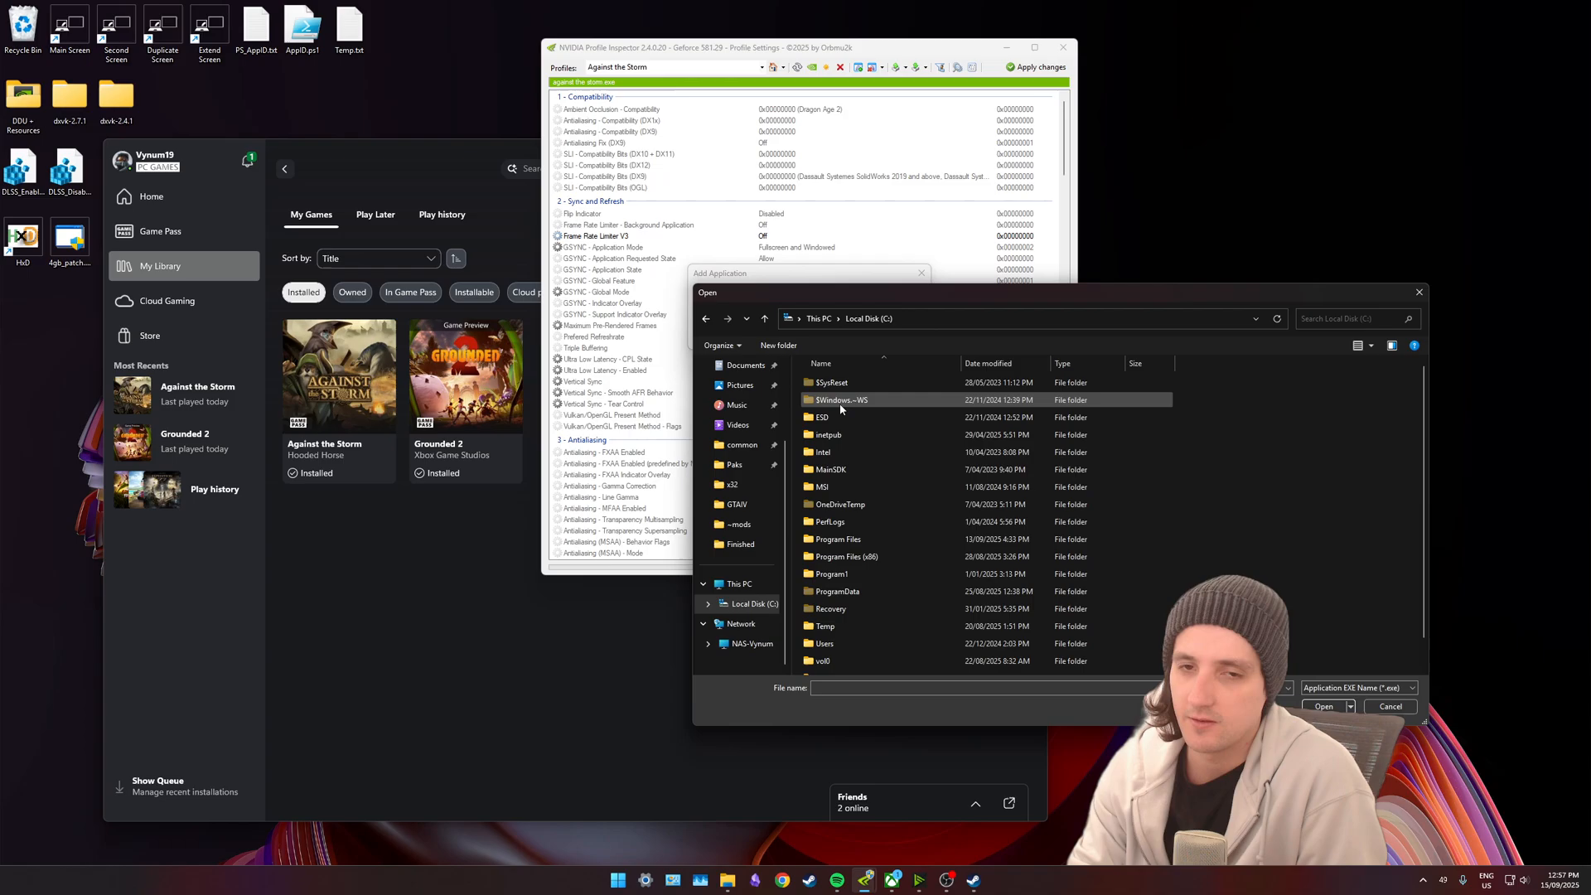
double_click(837, 399)
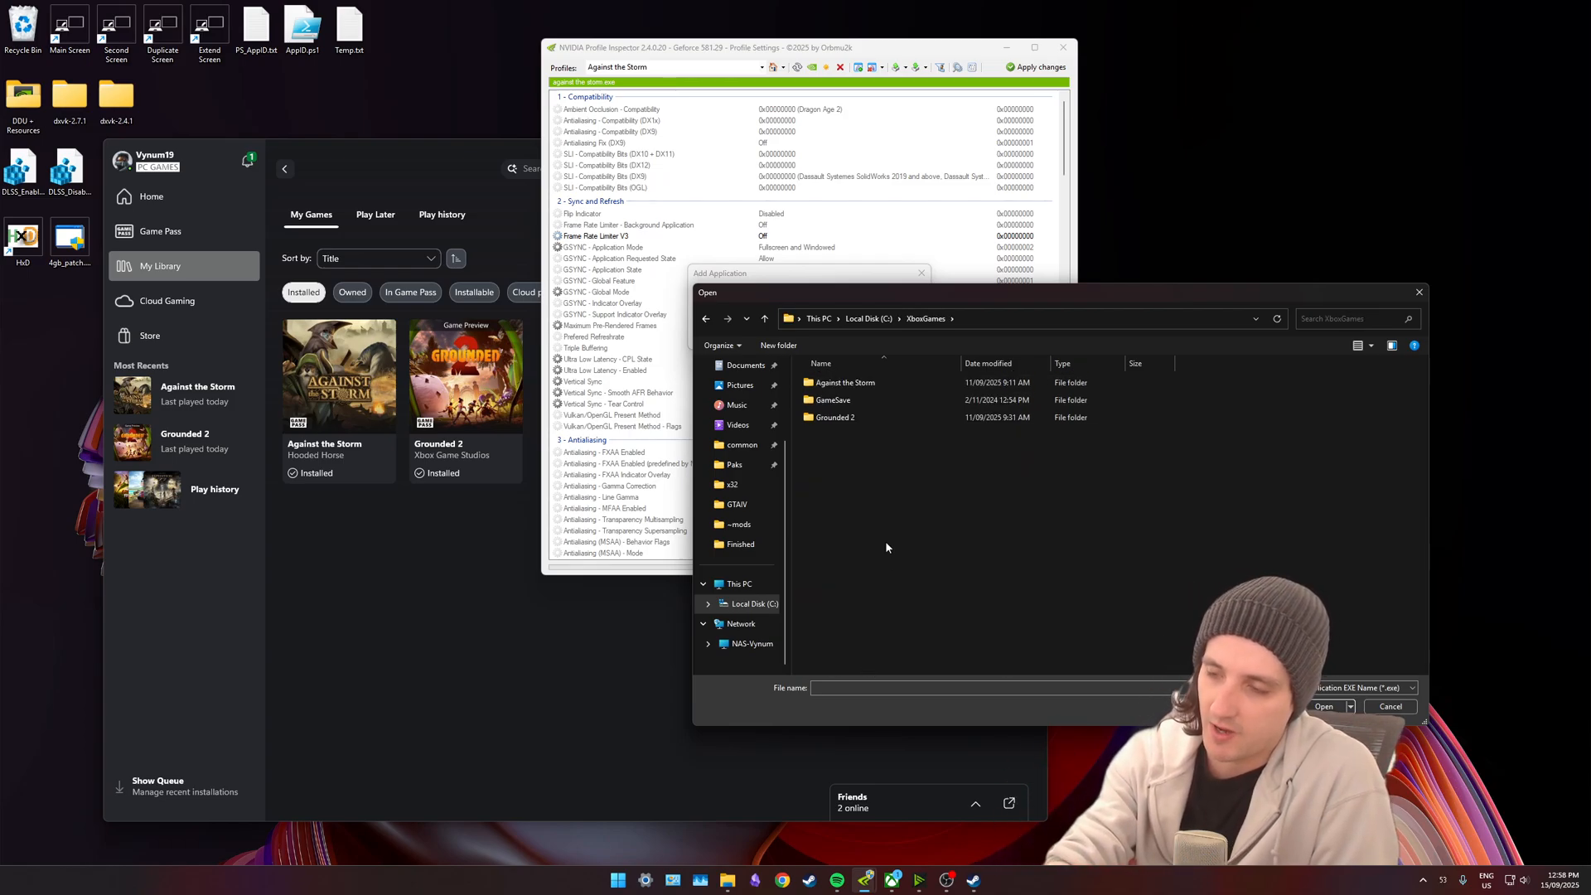
click(879, 399)
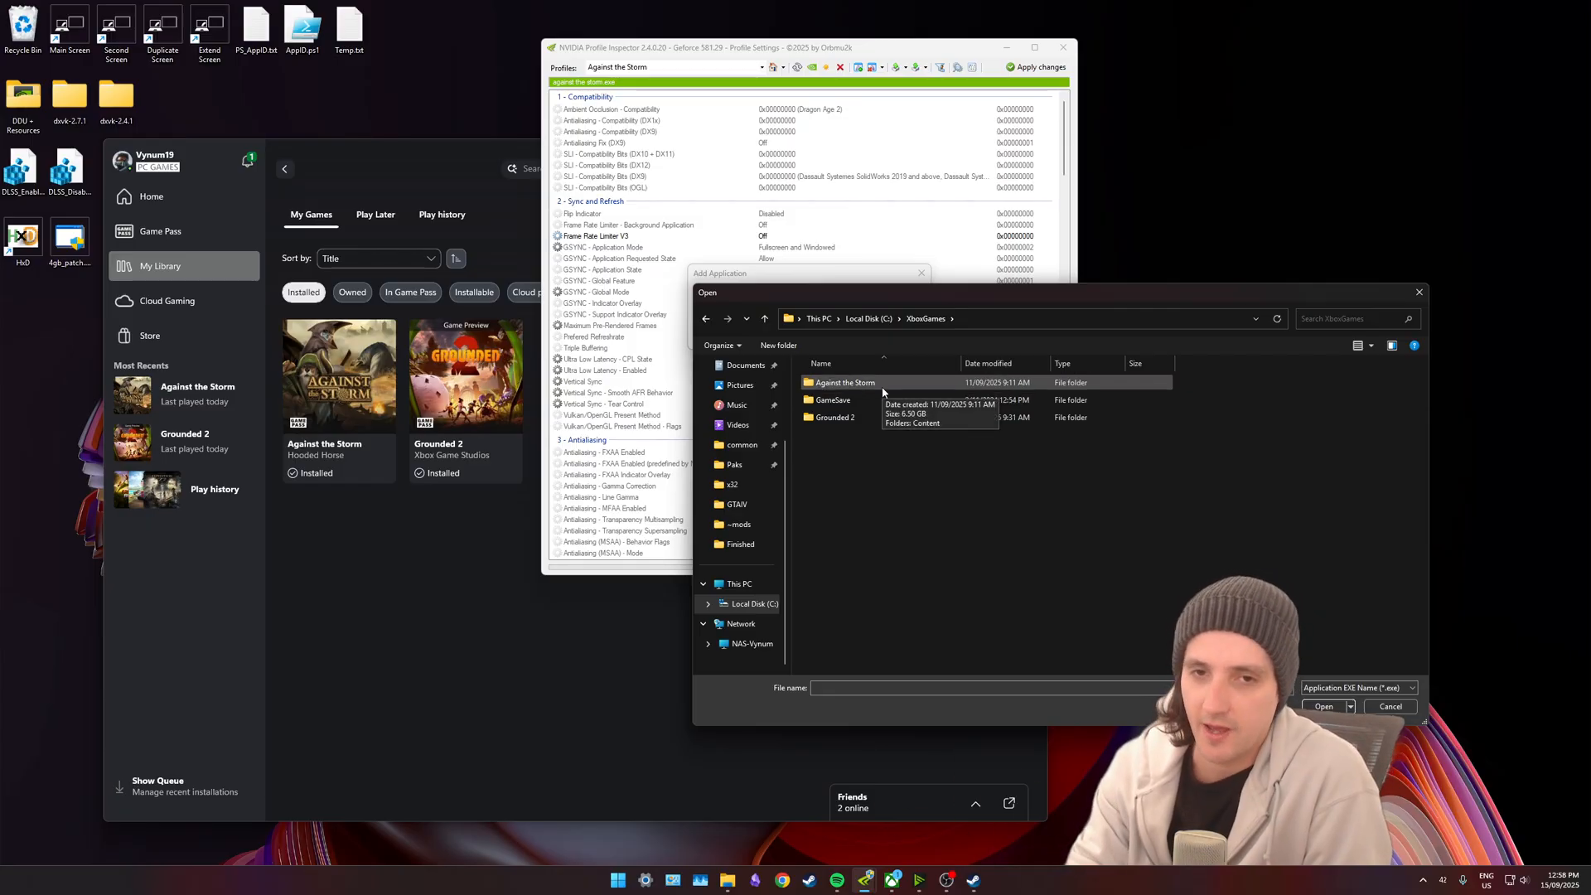
mouse_move(901, 381)
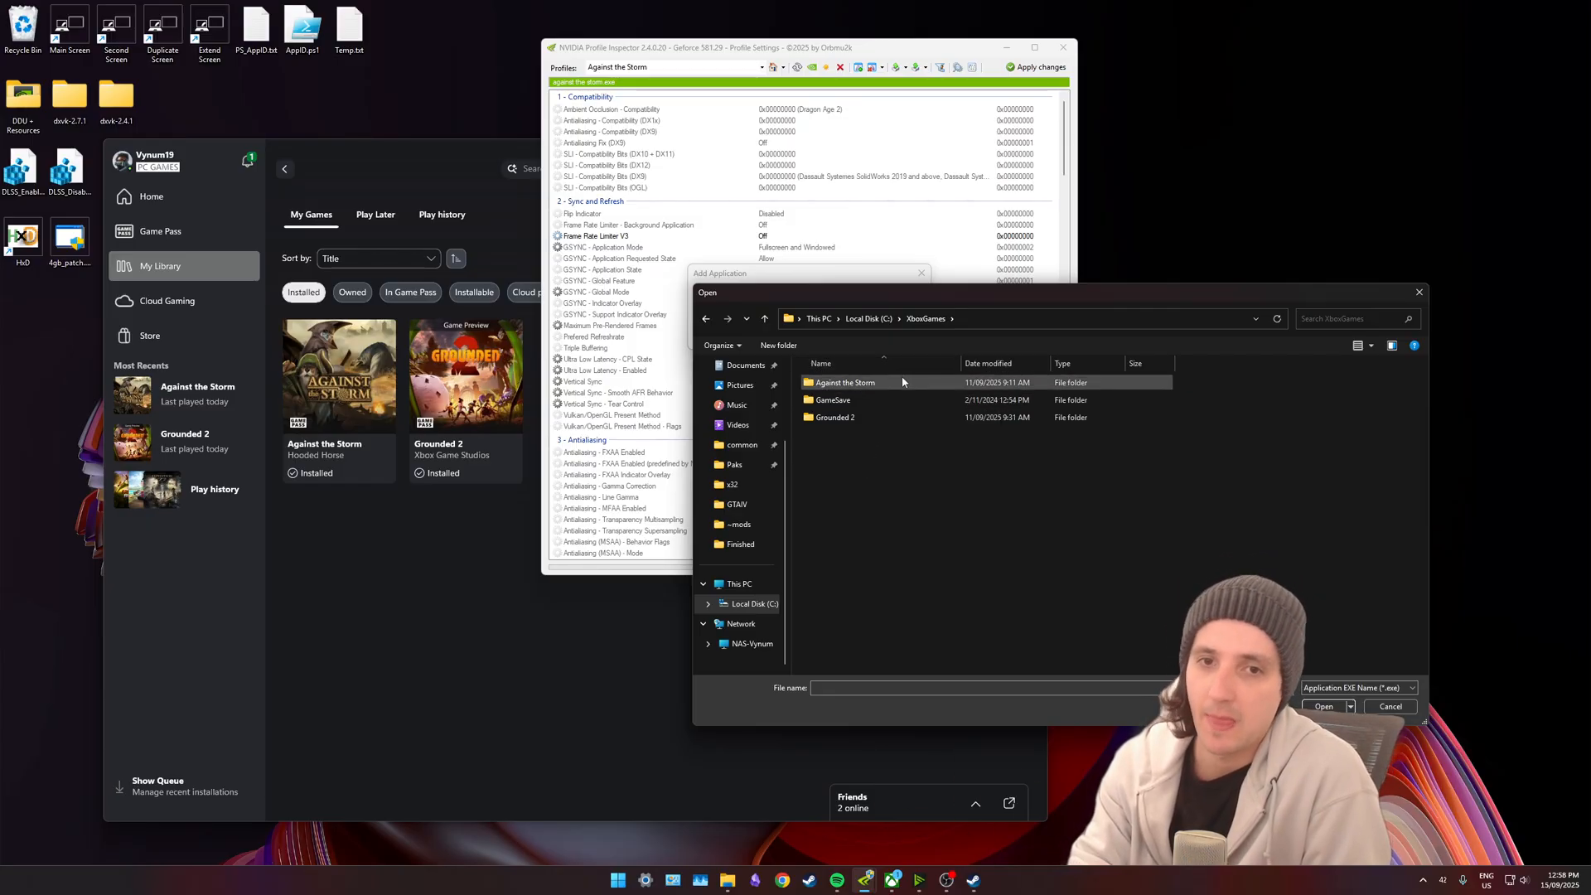
double_click(845, 383)
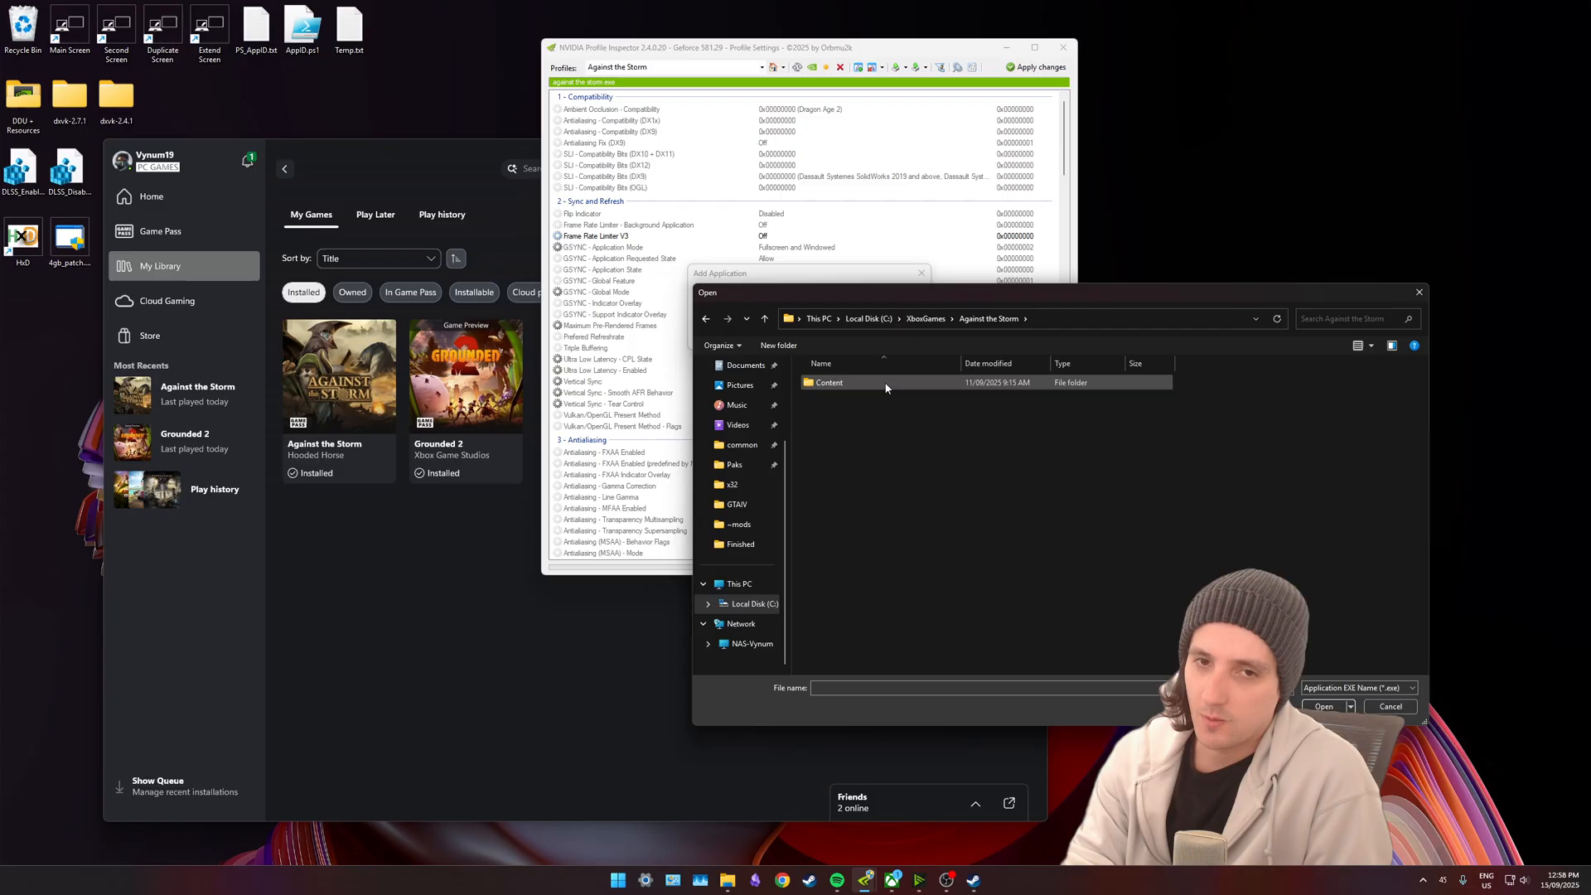
double_click(829, 383)
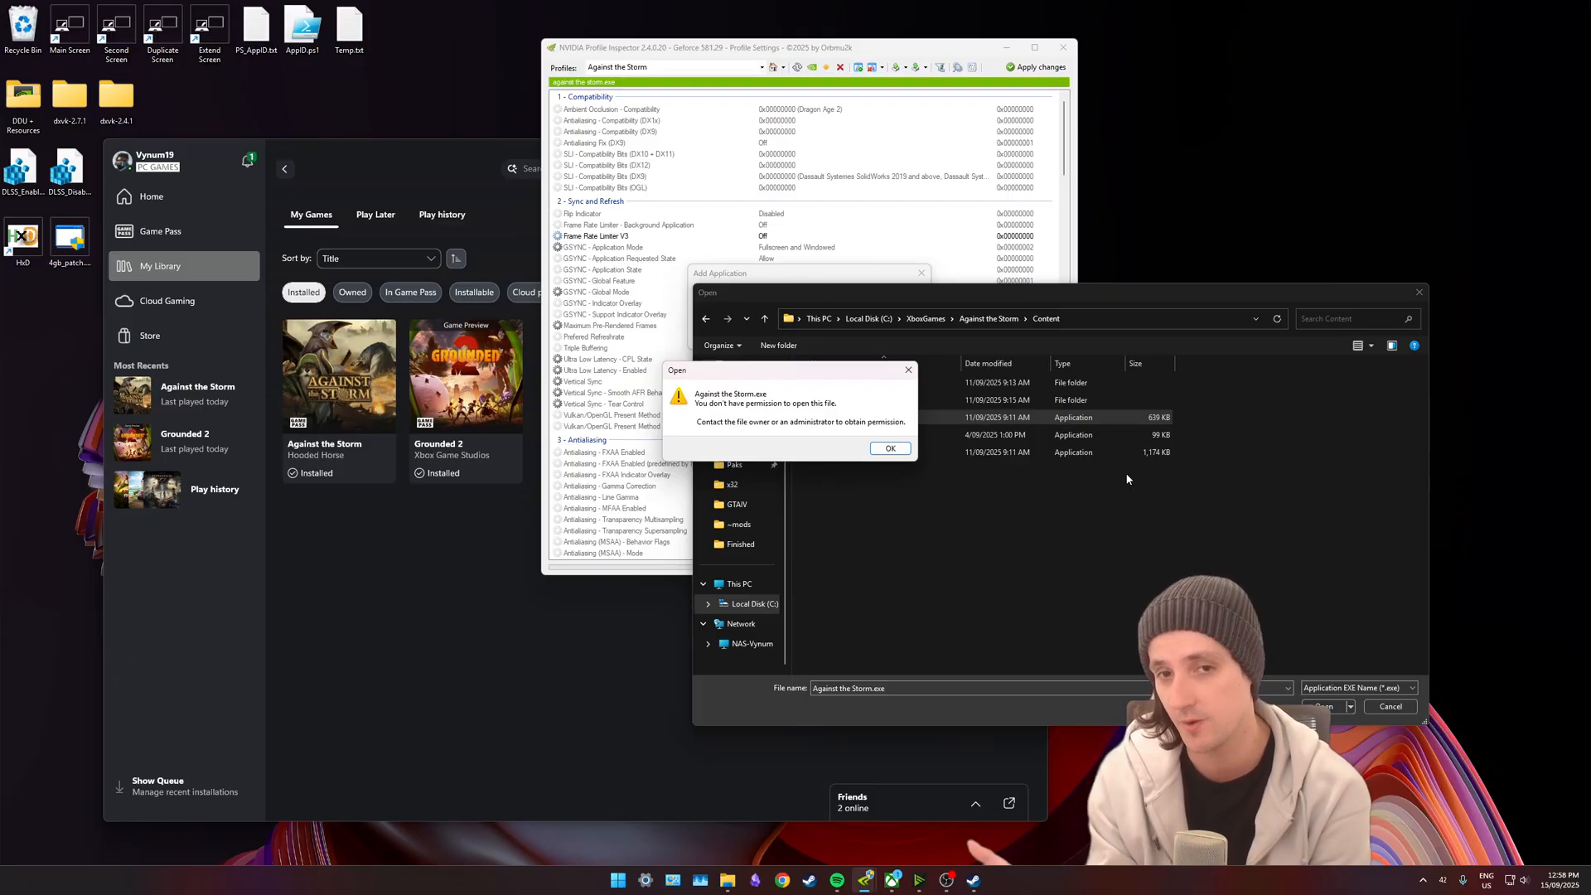
Dismiss the permission error on Against the Storm.exe and cancel adding the application.
click(888, 449)
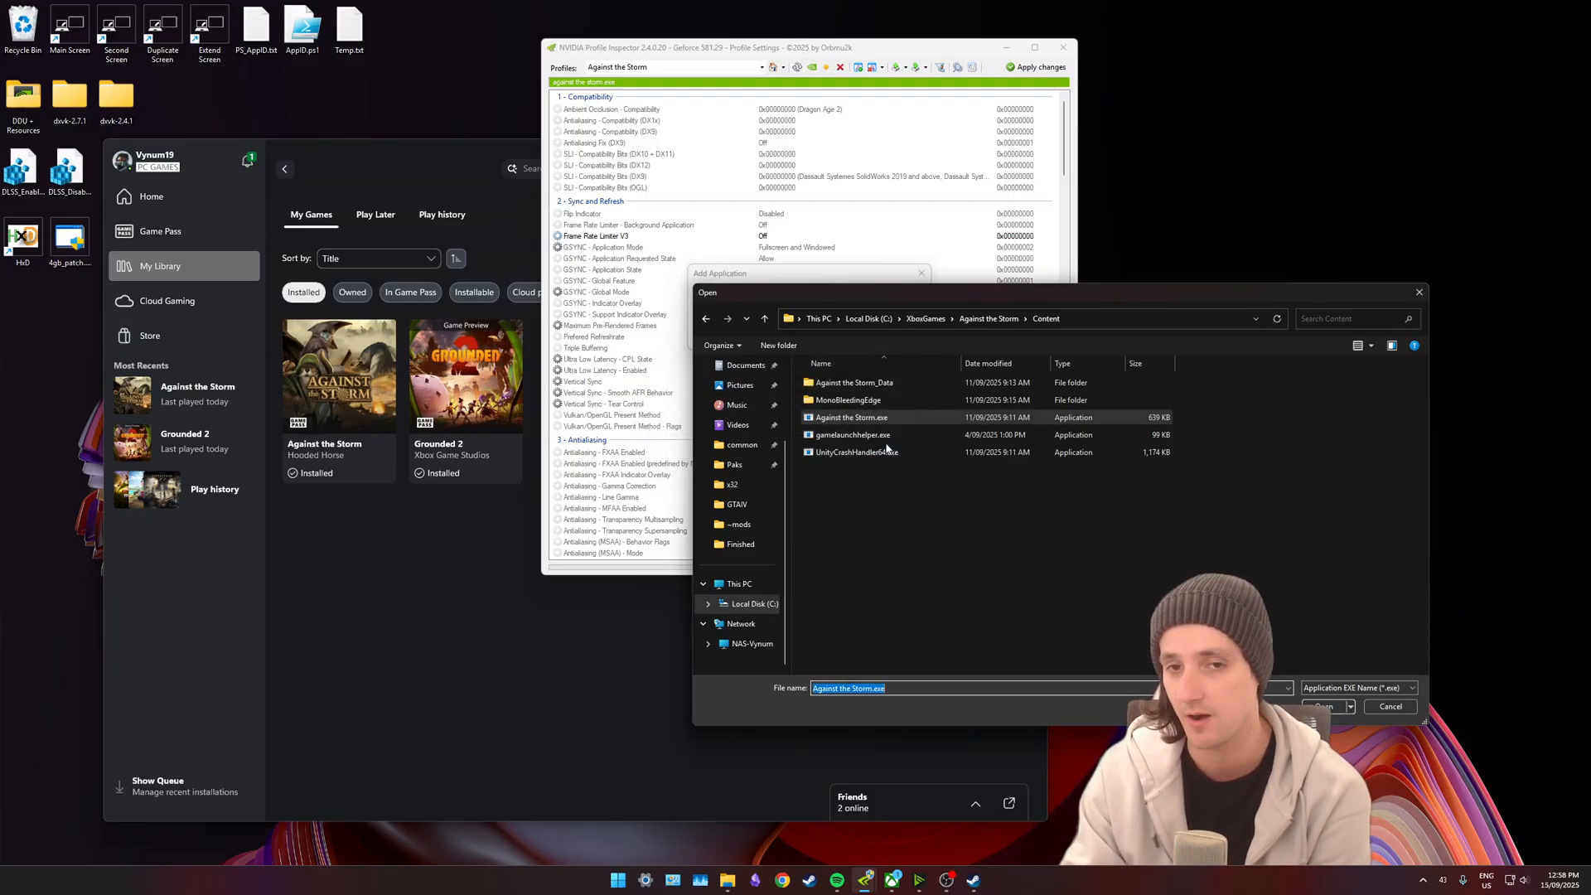
click(848, 418)
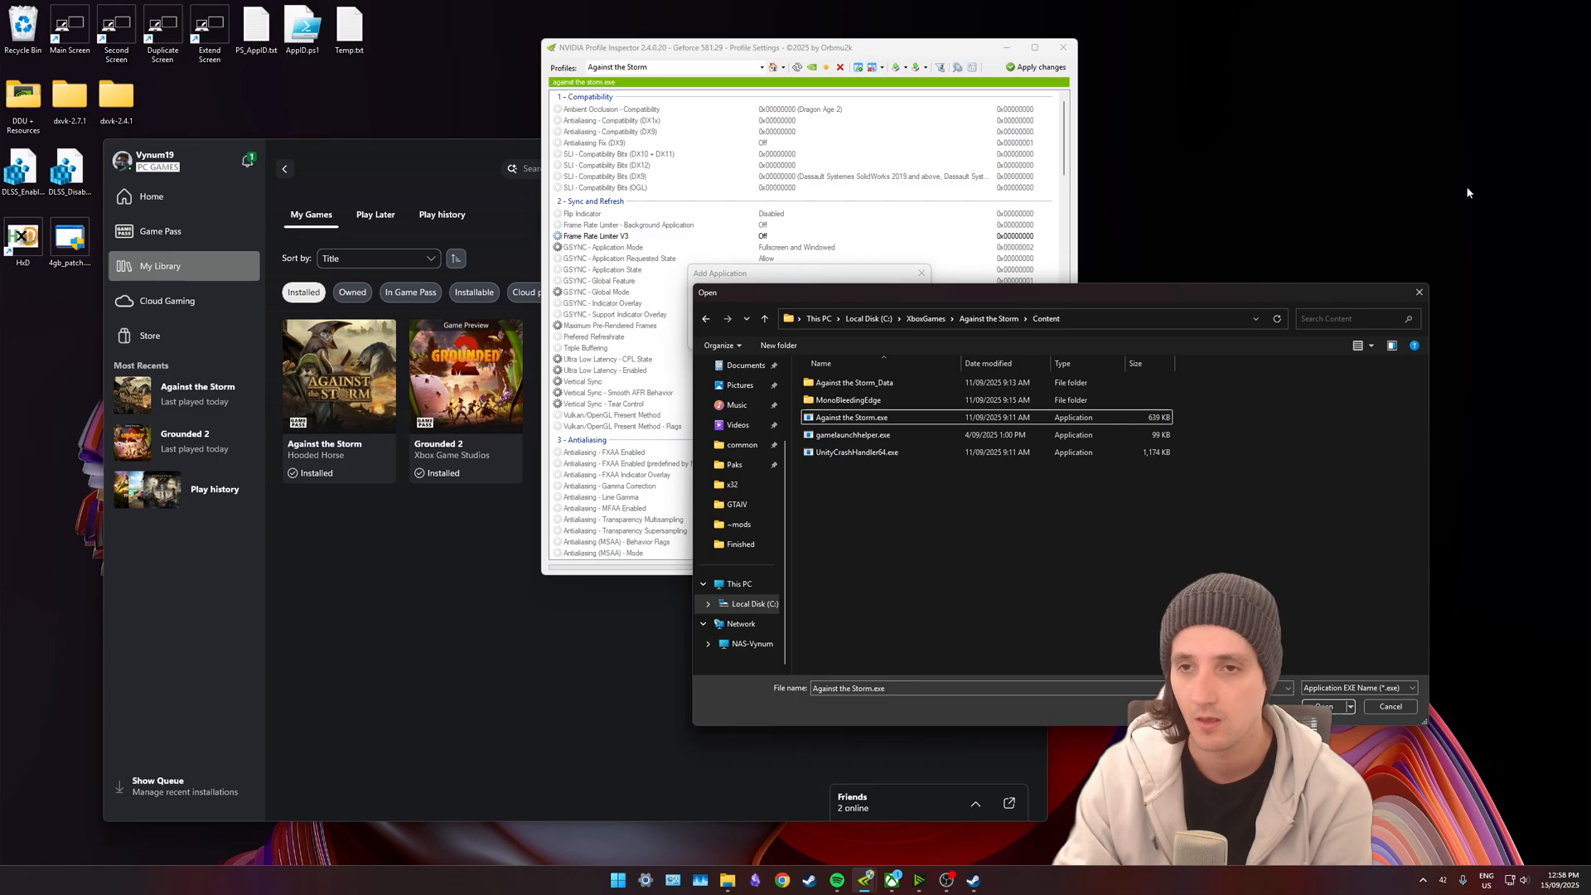
click(1389, 707)
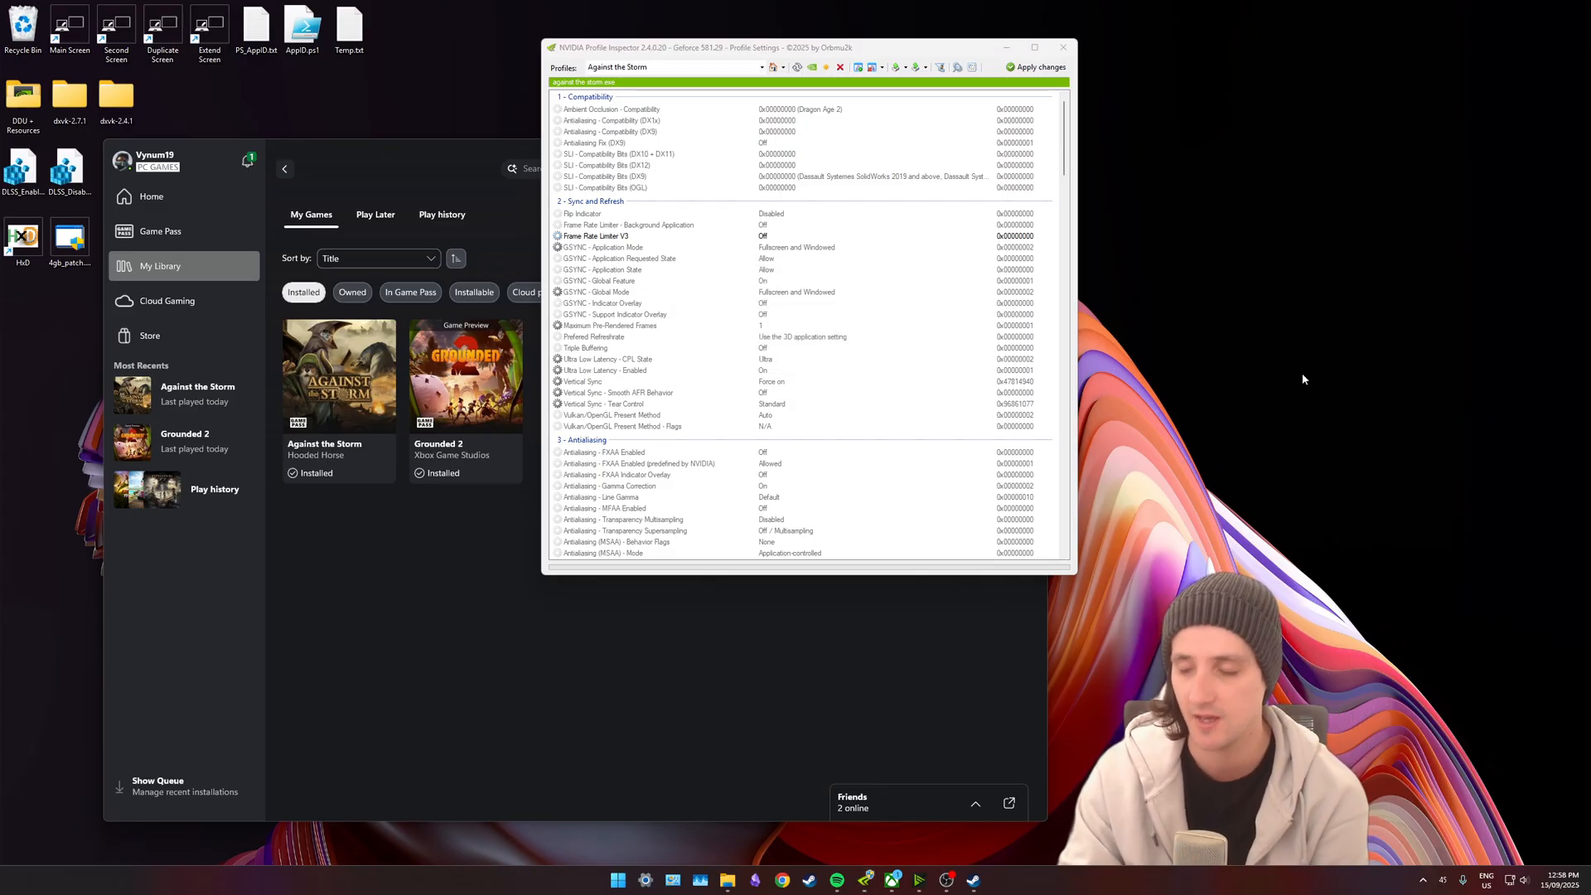
Launch PowerShell and run Get-StartApps to list installed apps with their app IDs.
click(616, 880)
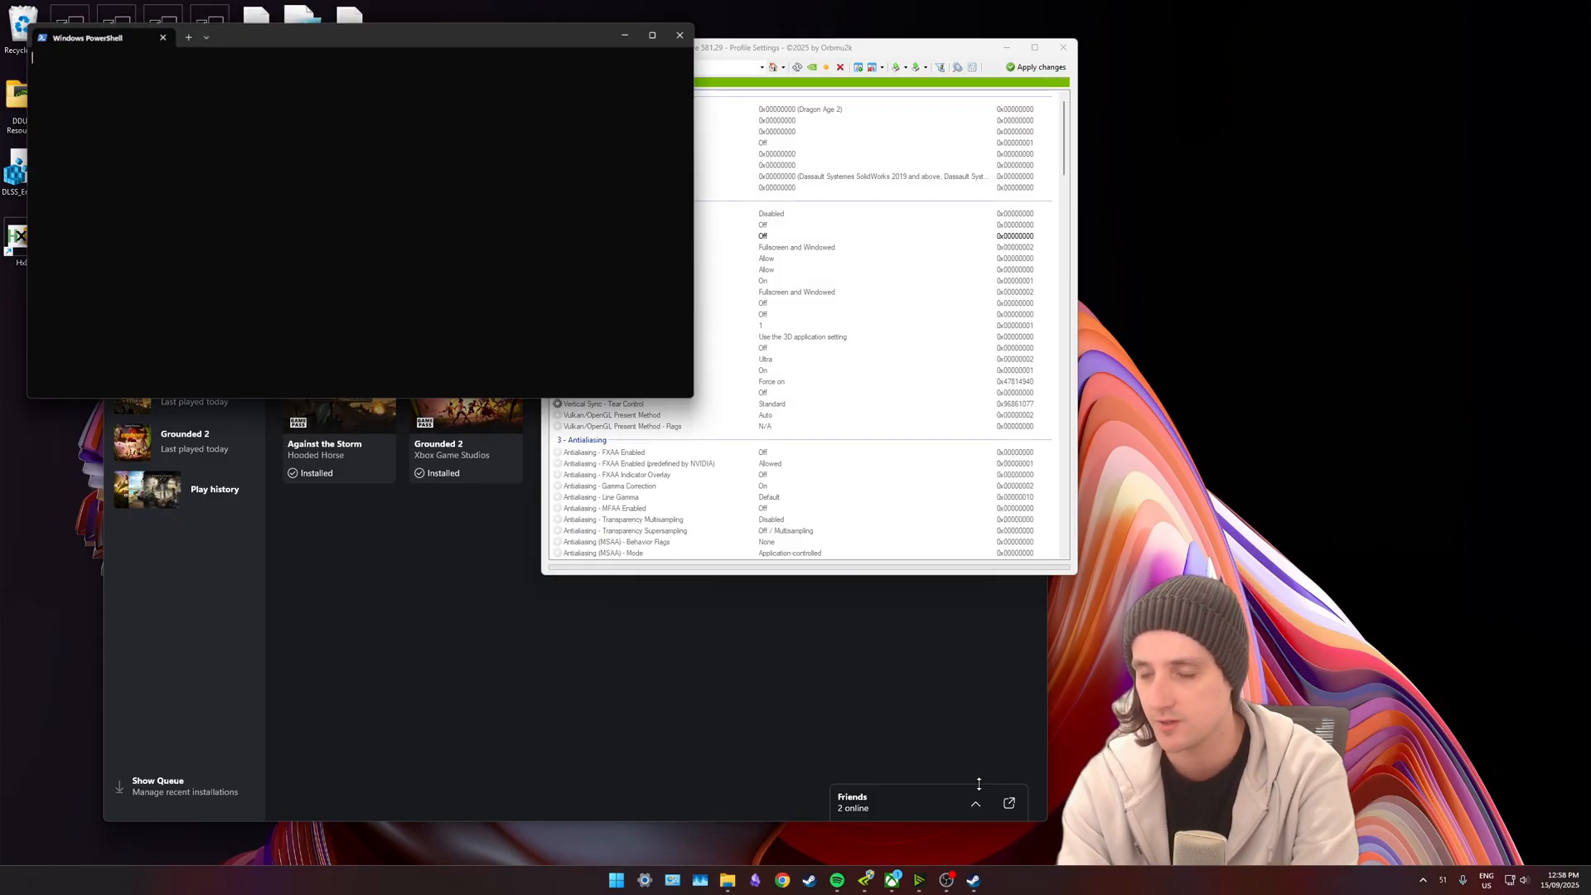
text(start)
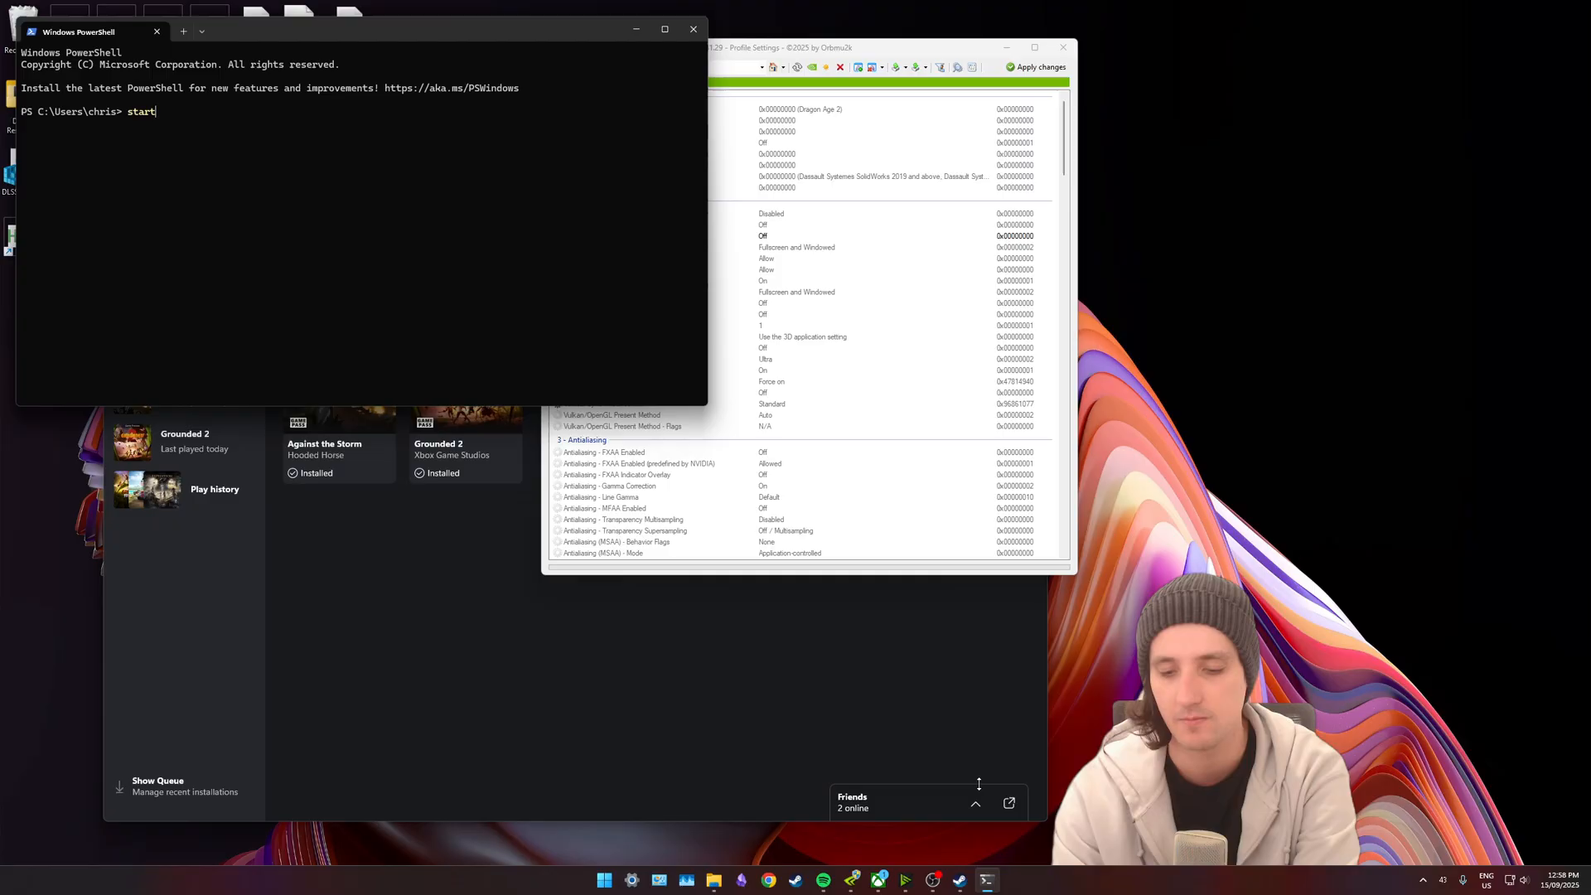
key(BackSpace)
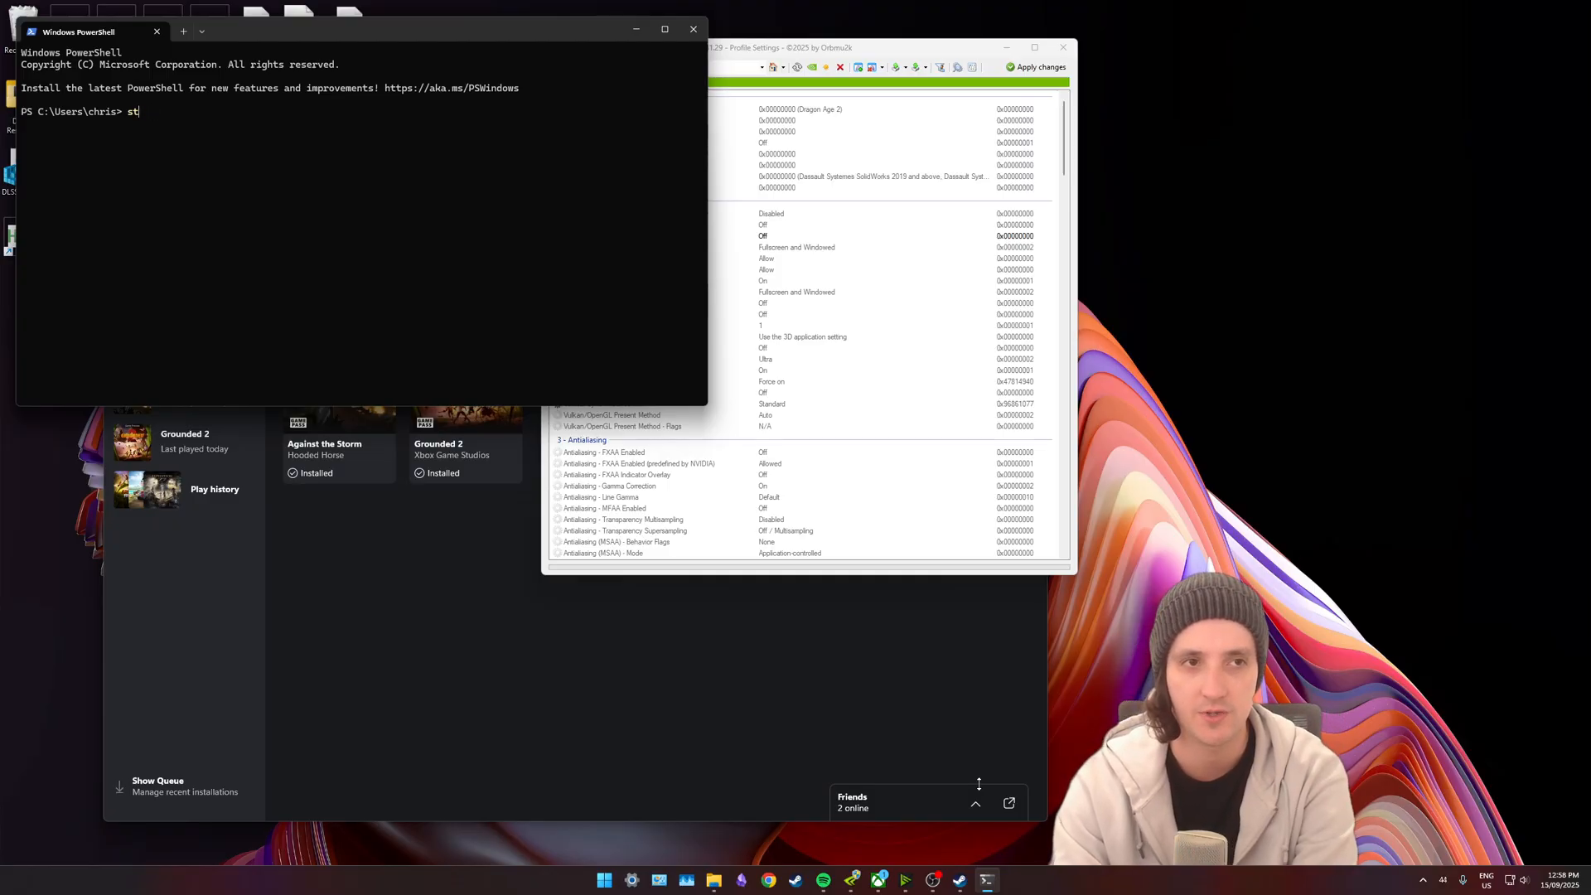
text(get-st)
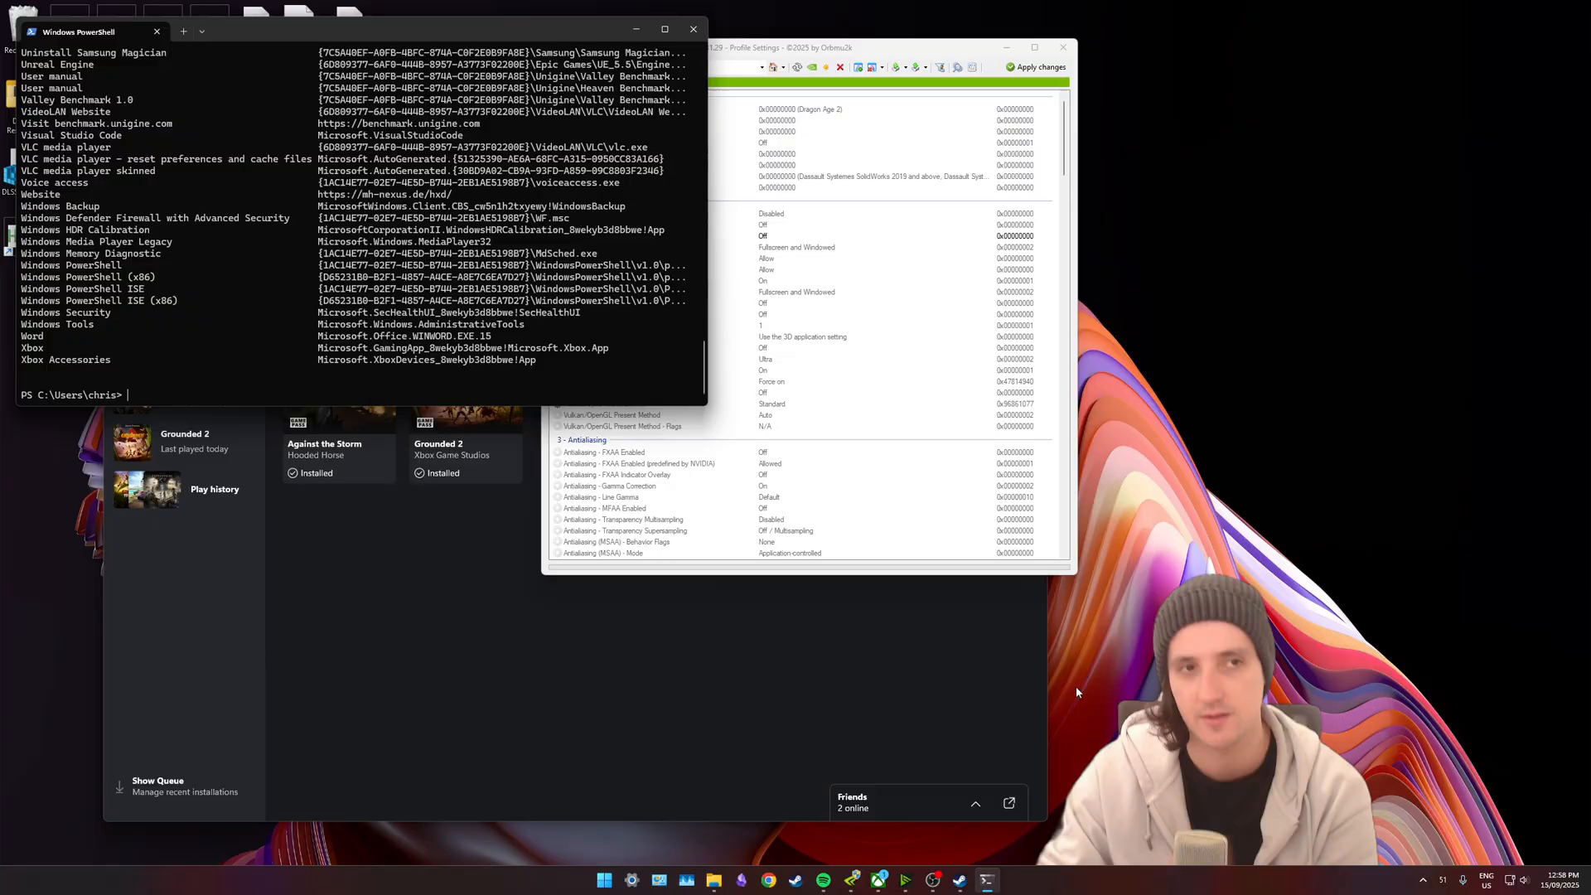
text(get-startapps)
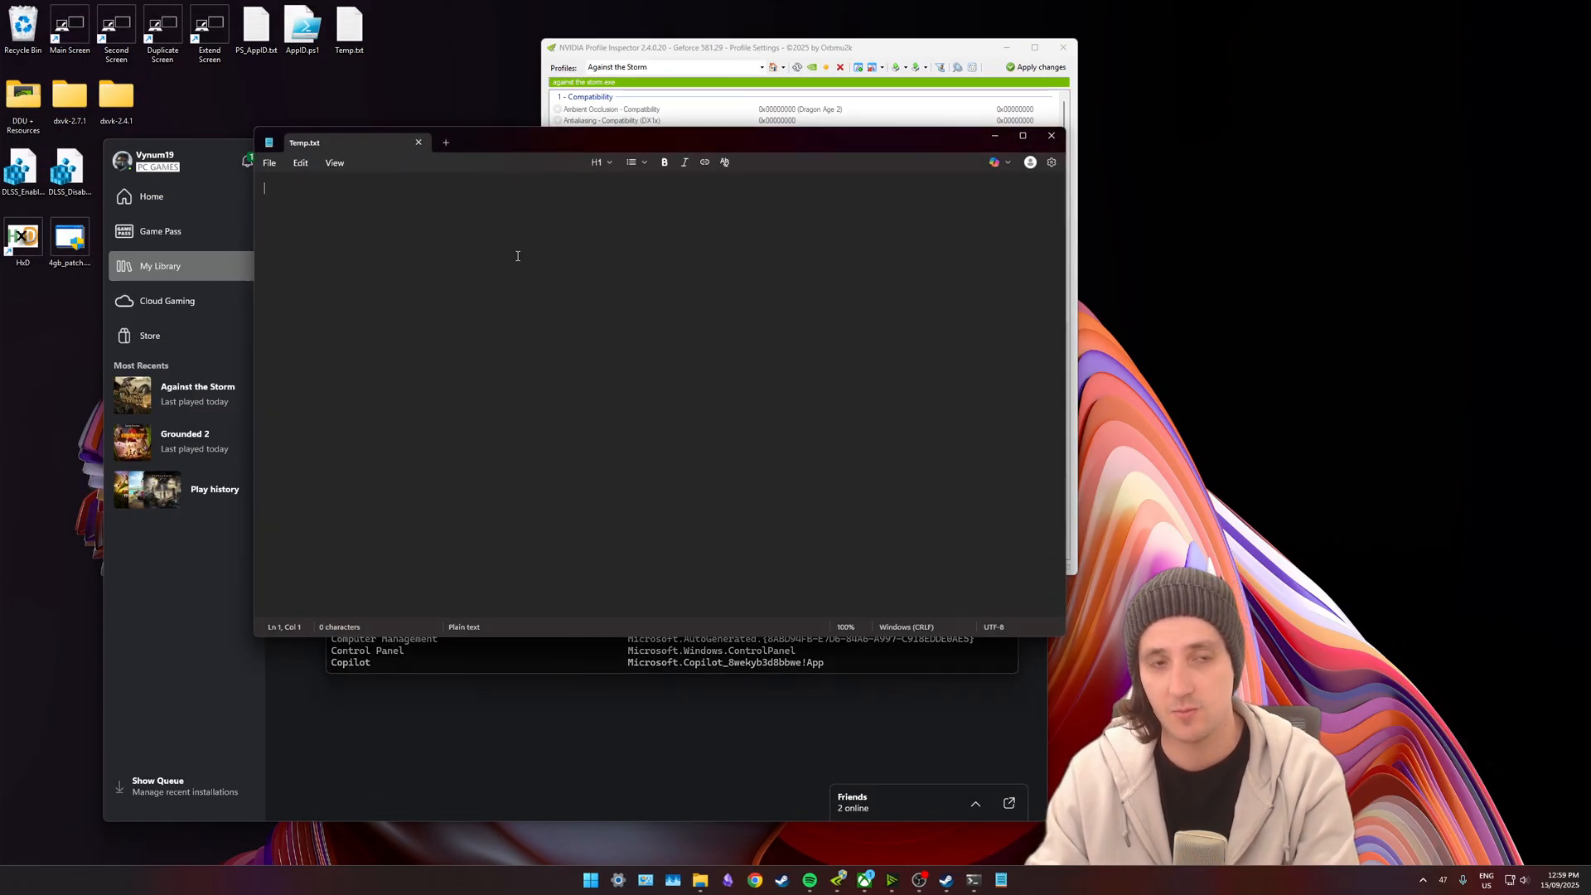
Note the app ID HoodedHorse.AgainsttheStorm_znaey1dw2bdpr in Temp.txt and copy it.
text(HoodedHorse.AgainsttheStorm_znaey1dw2bdpr)
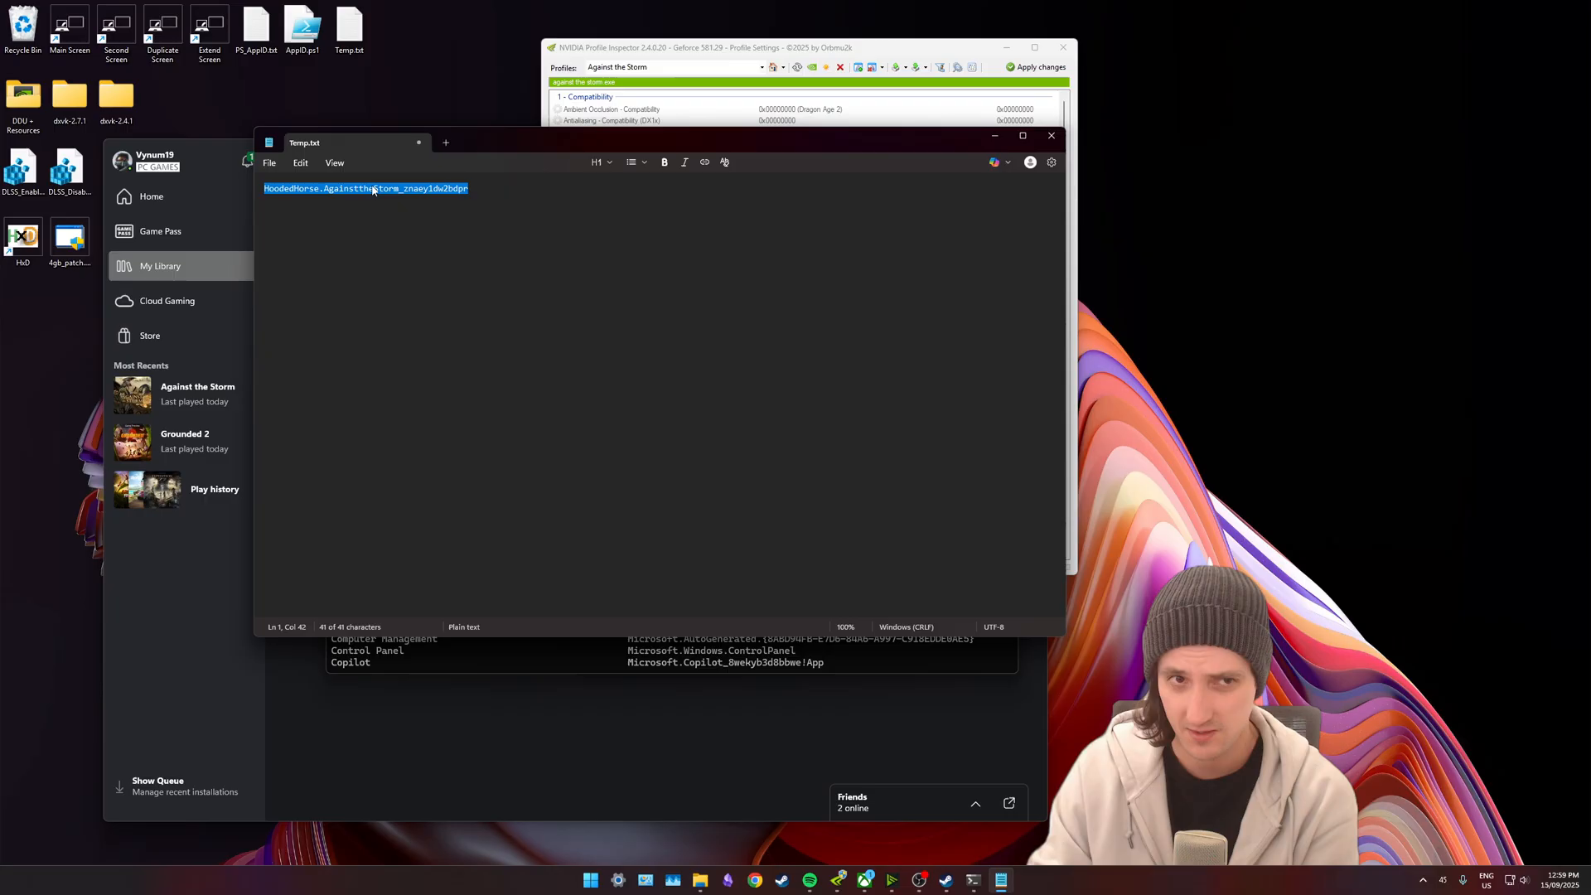
right_click(364, 187)
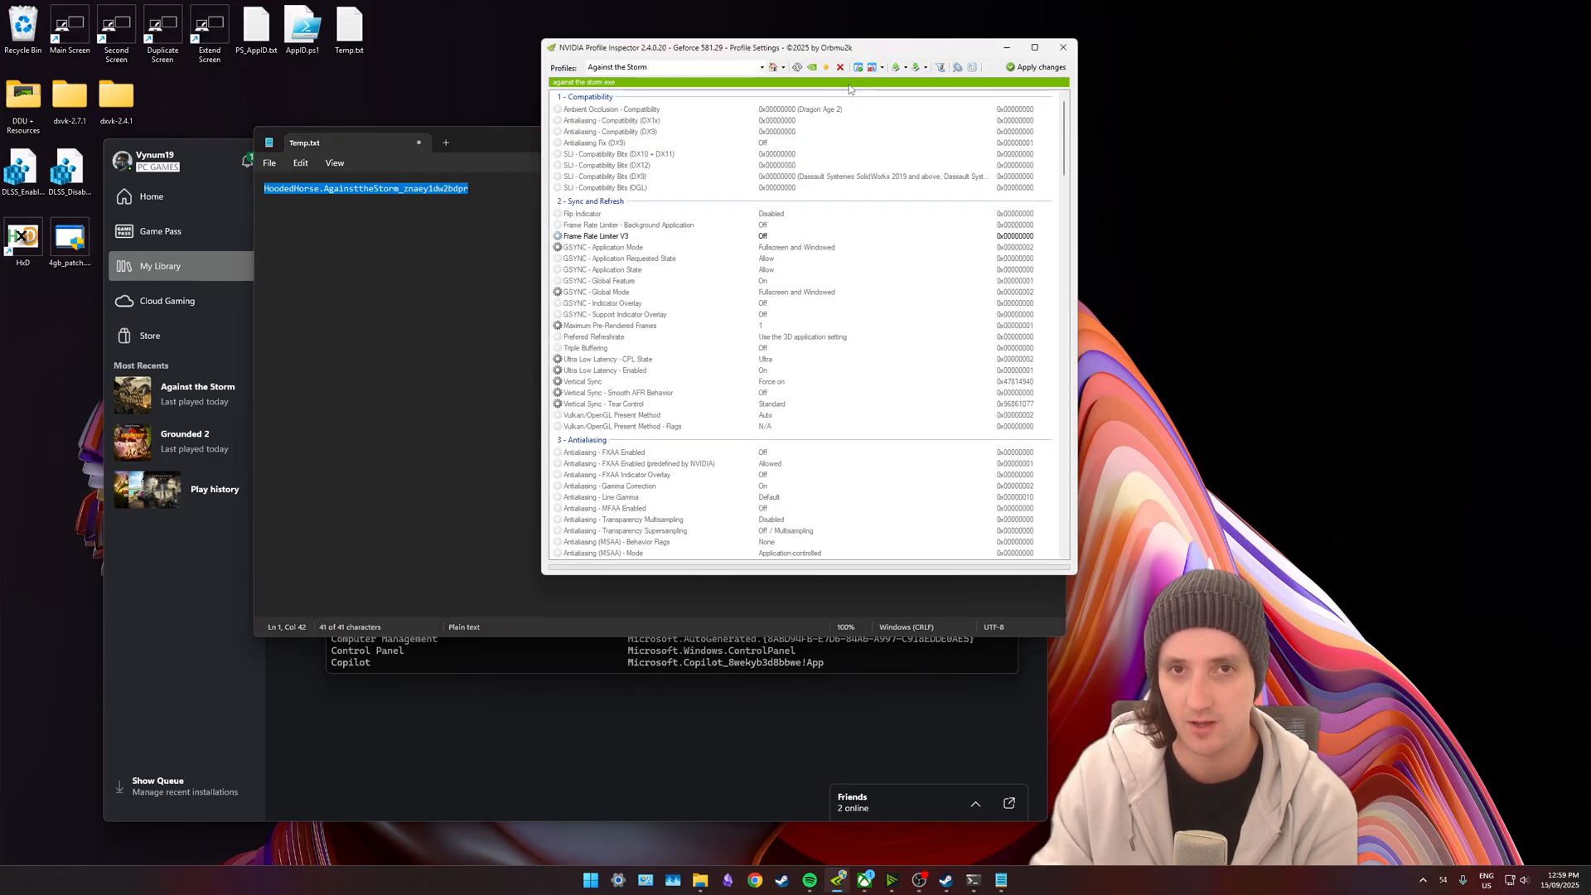
mouse_move(645, 102)
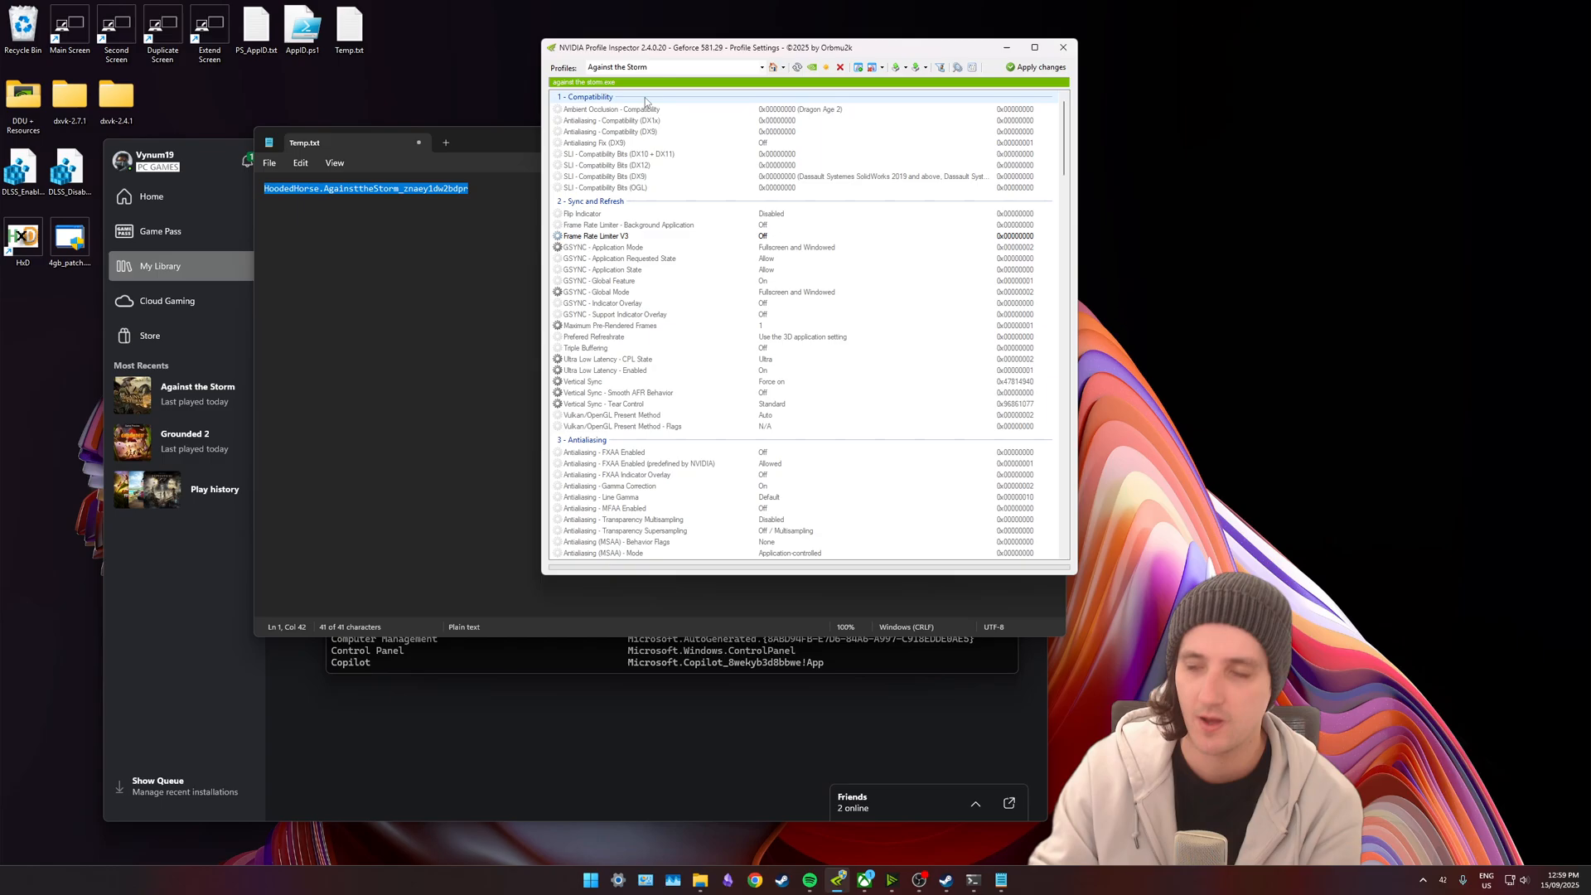
Paste the copied Against the Storm app ID into the add-application prompt and confirm it.
click(857, 67)
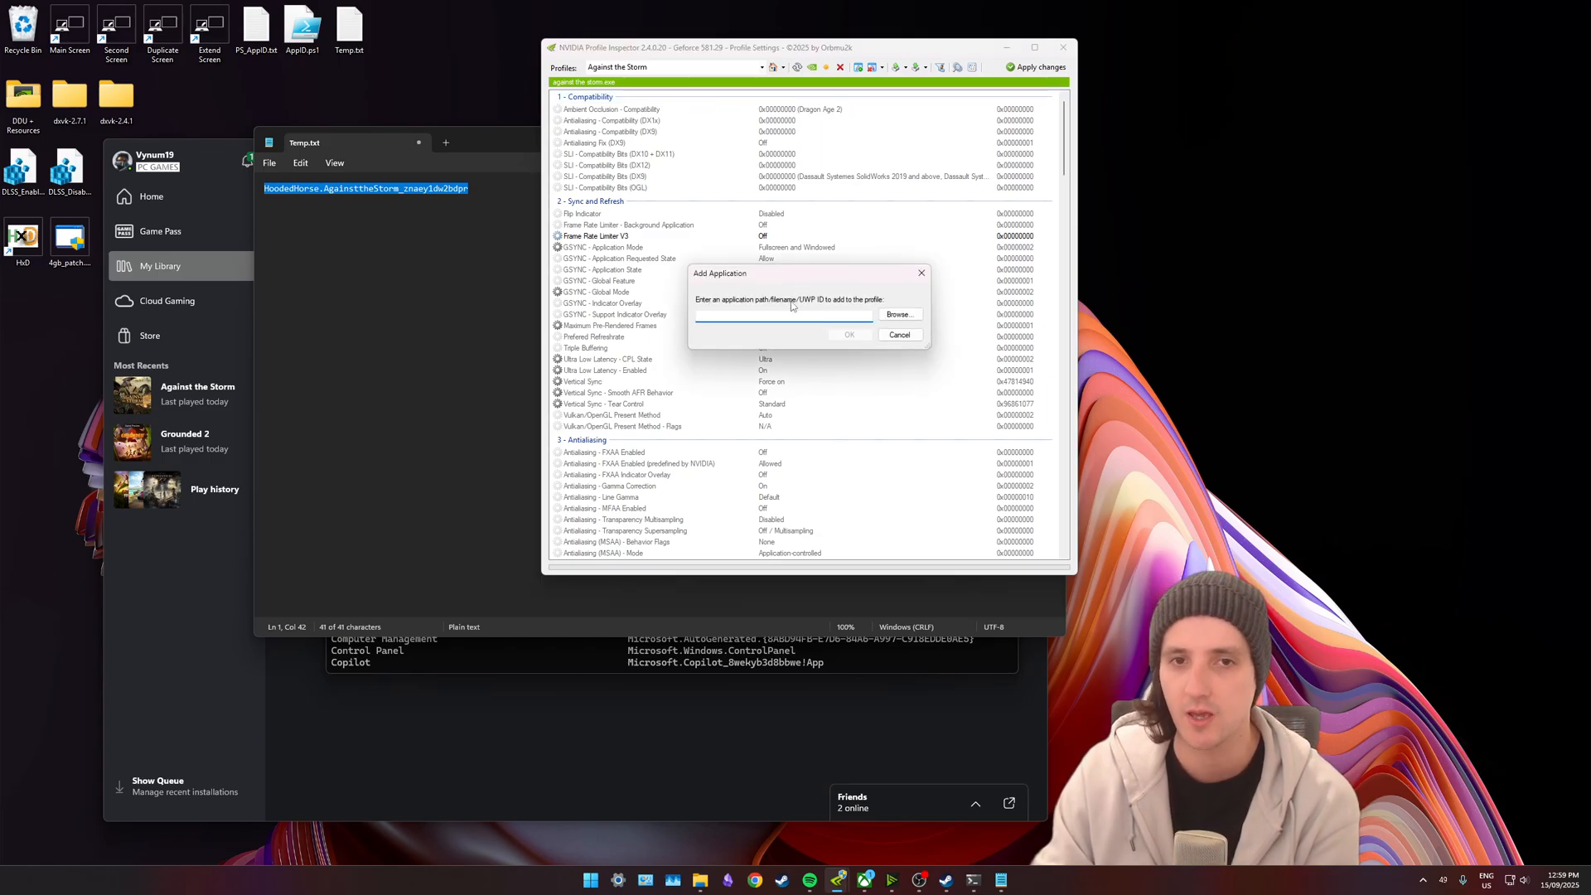
right_click(781, 315)
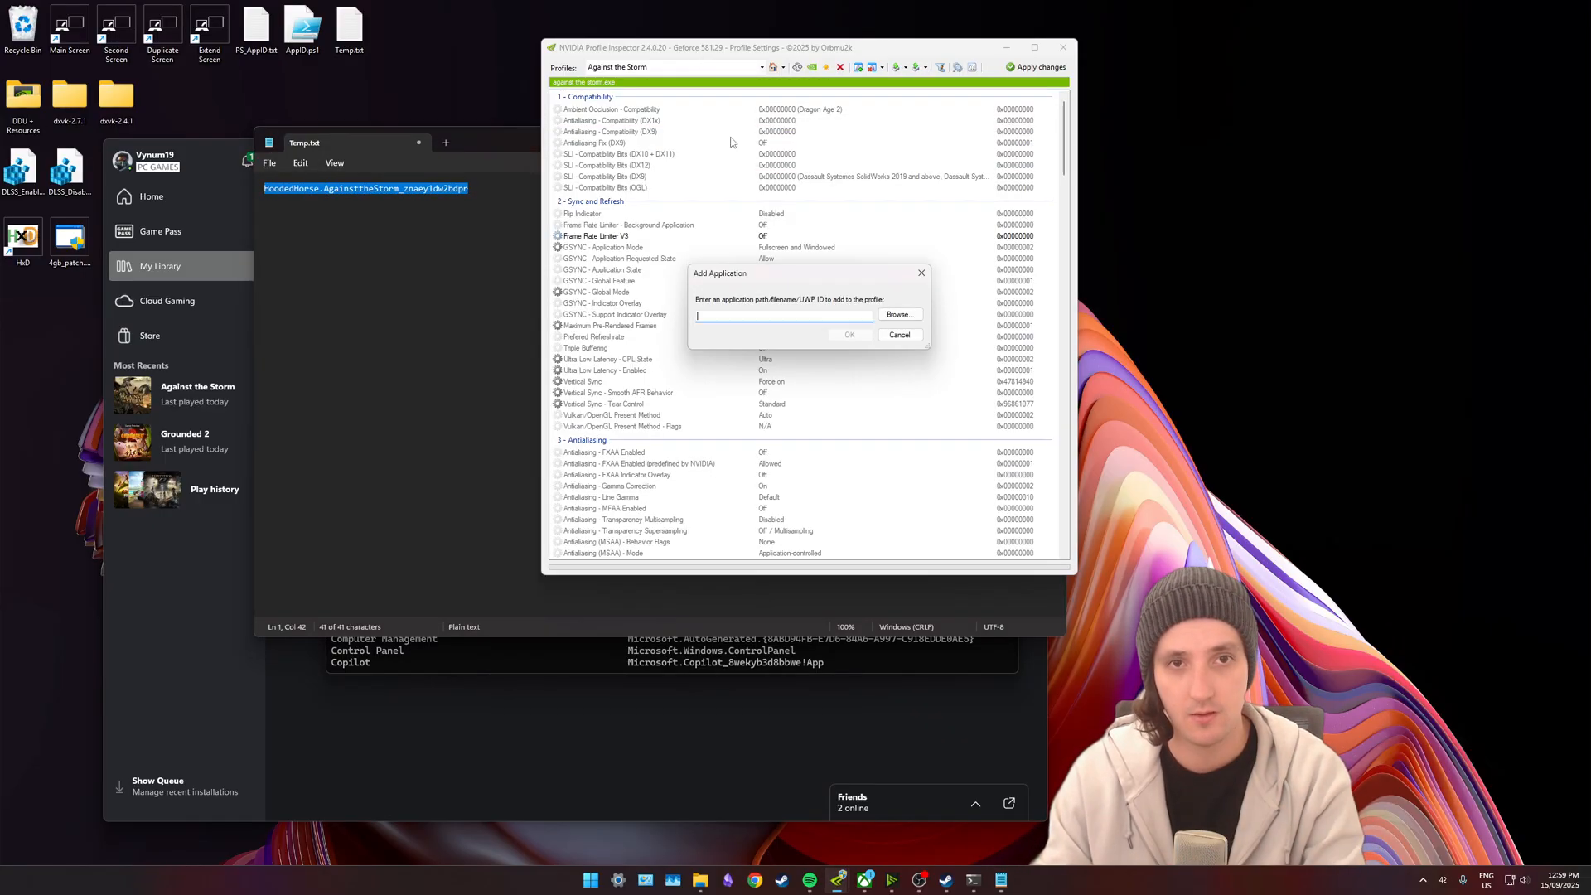
right_click(775, 315)
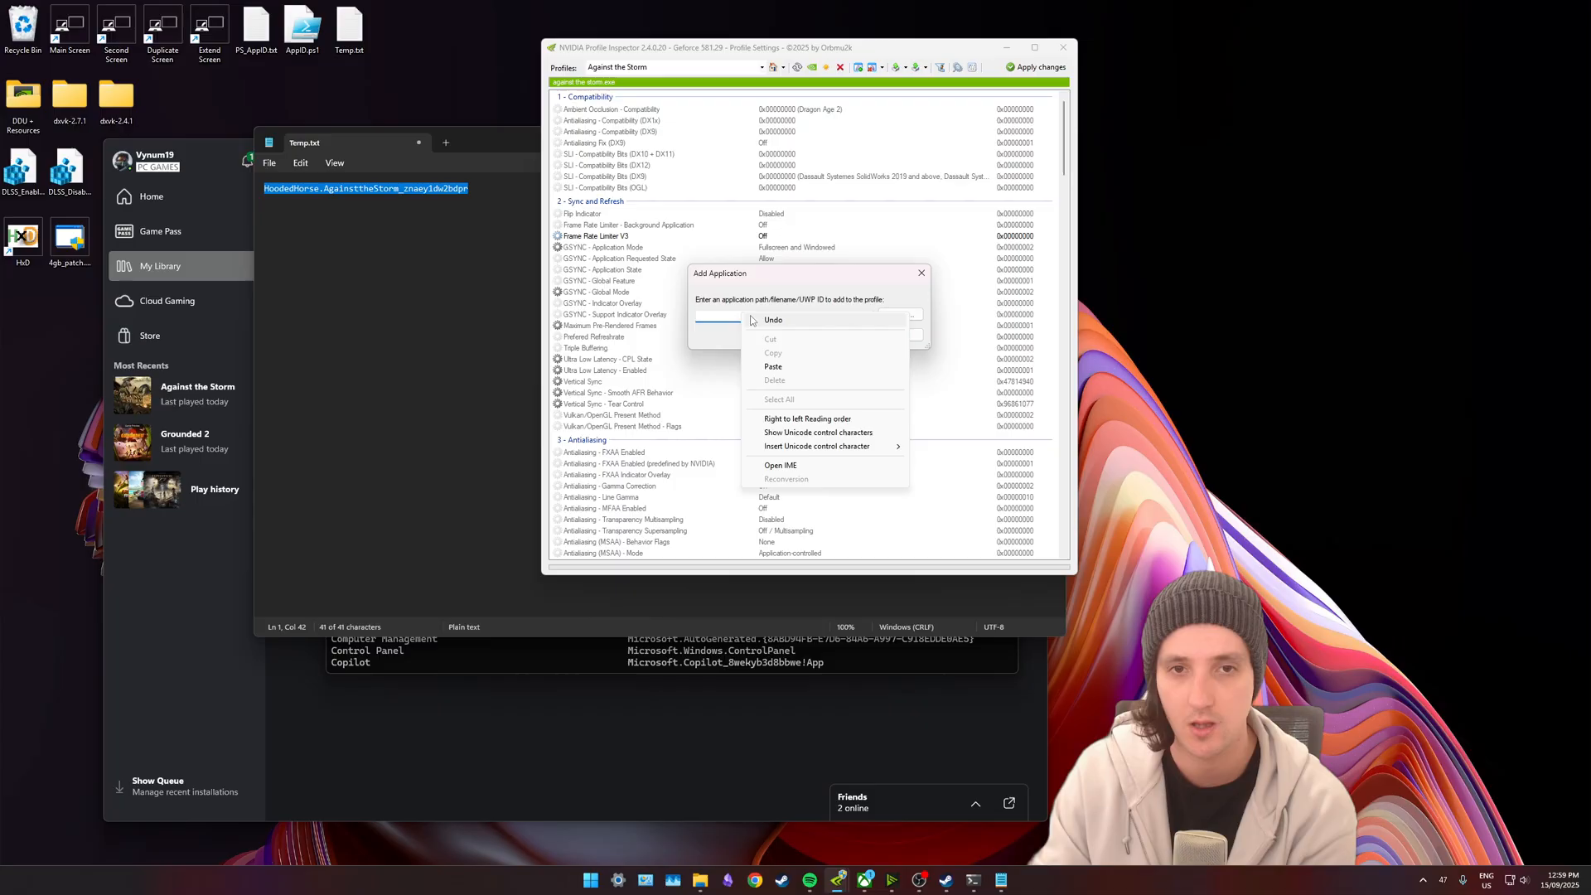
click(773, 367)
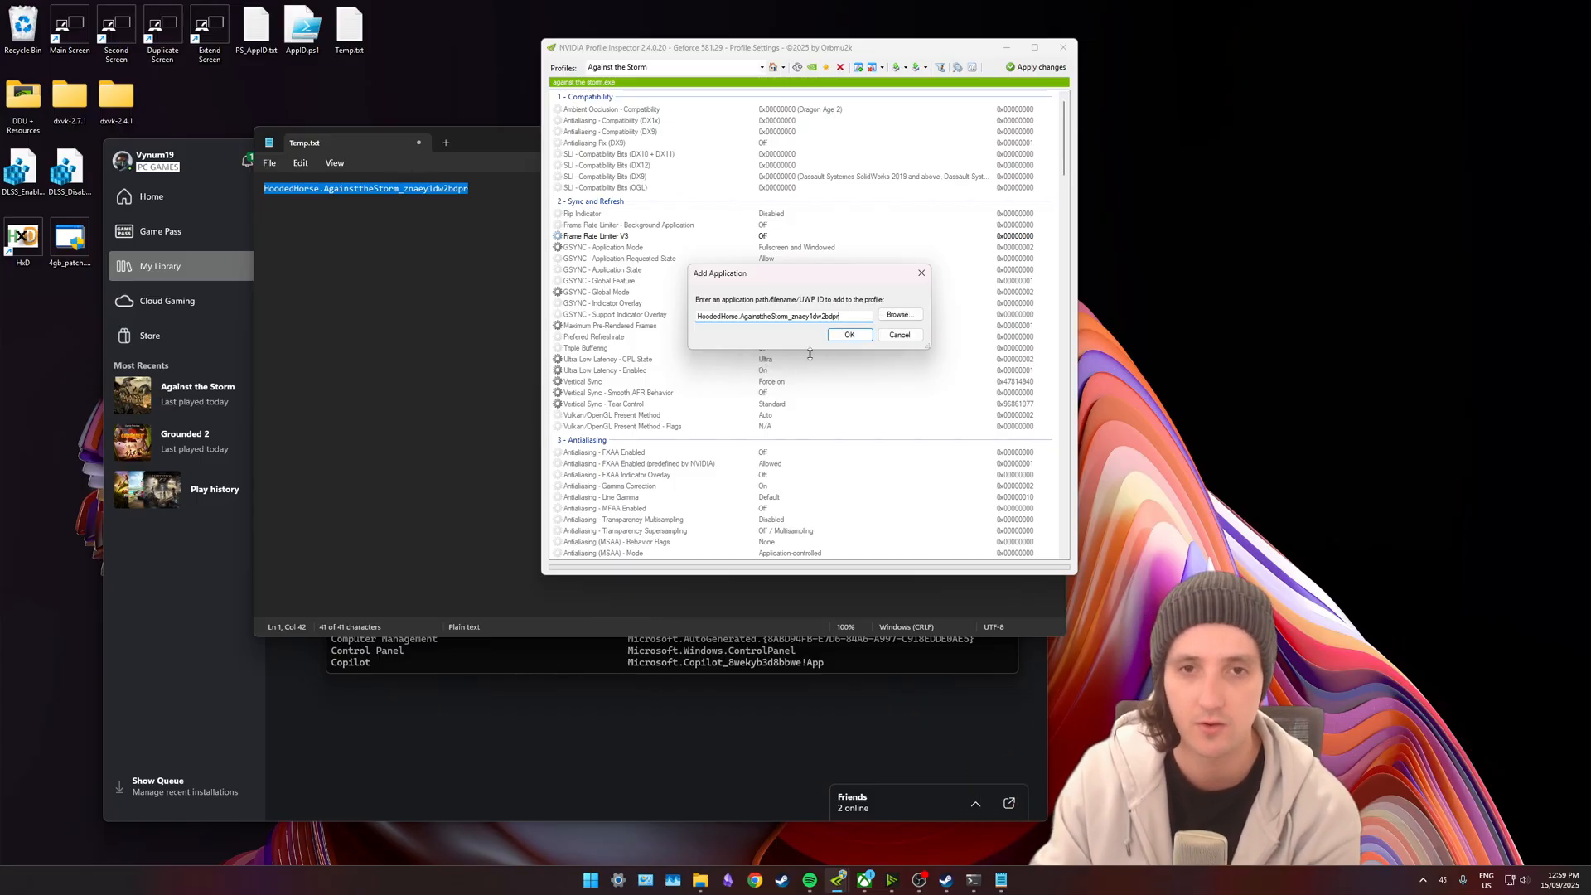
click(850, 335)
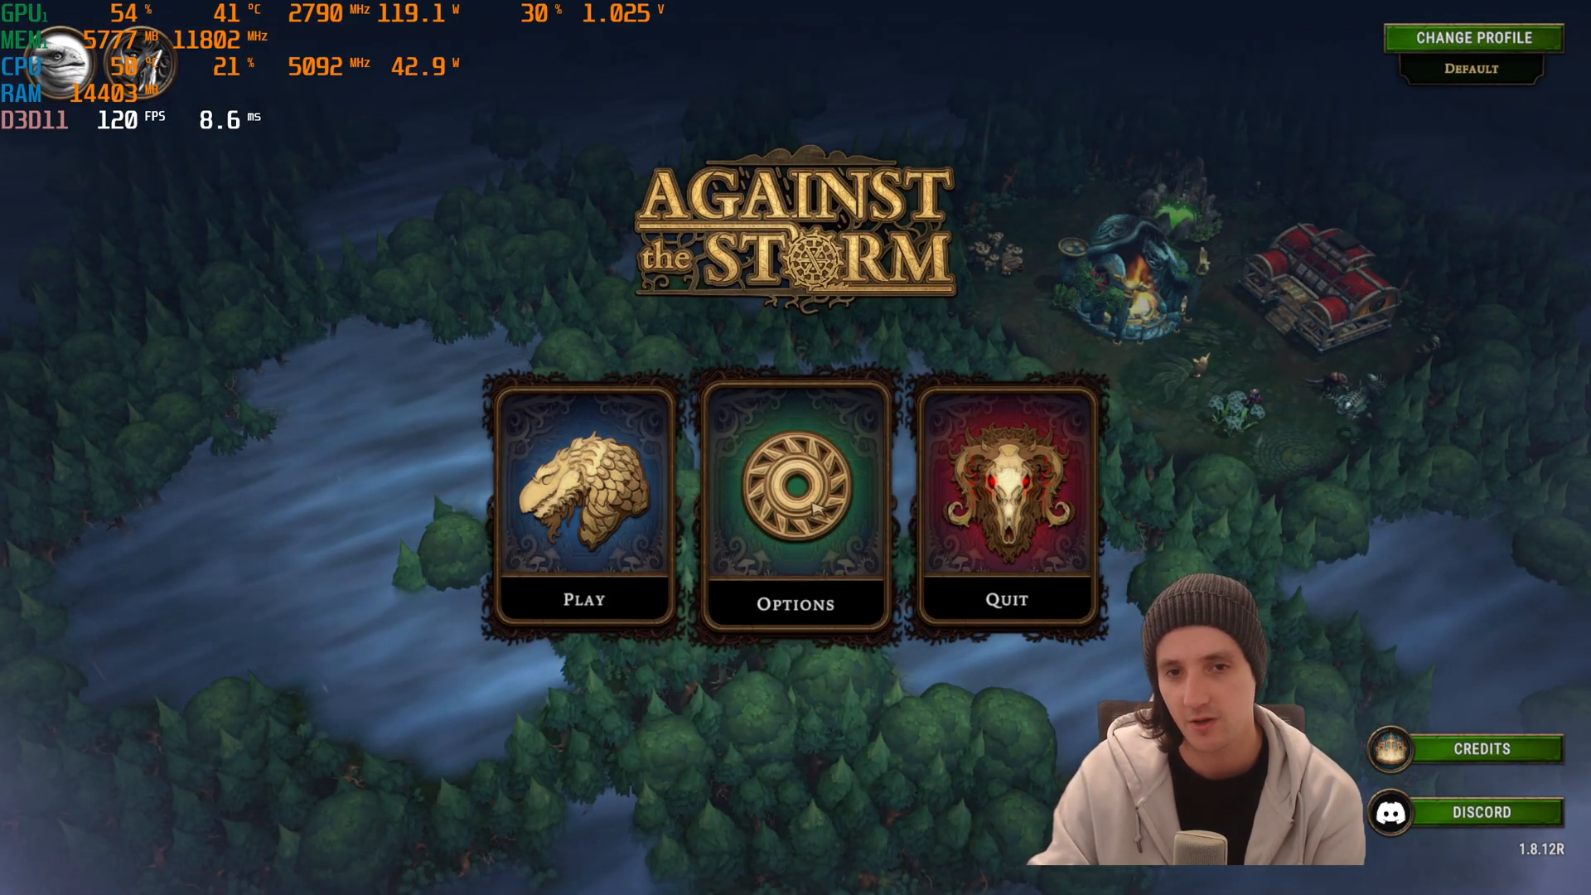
click(794, 497)
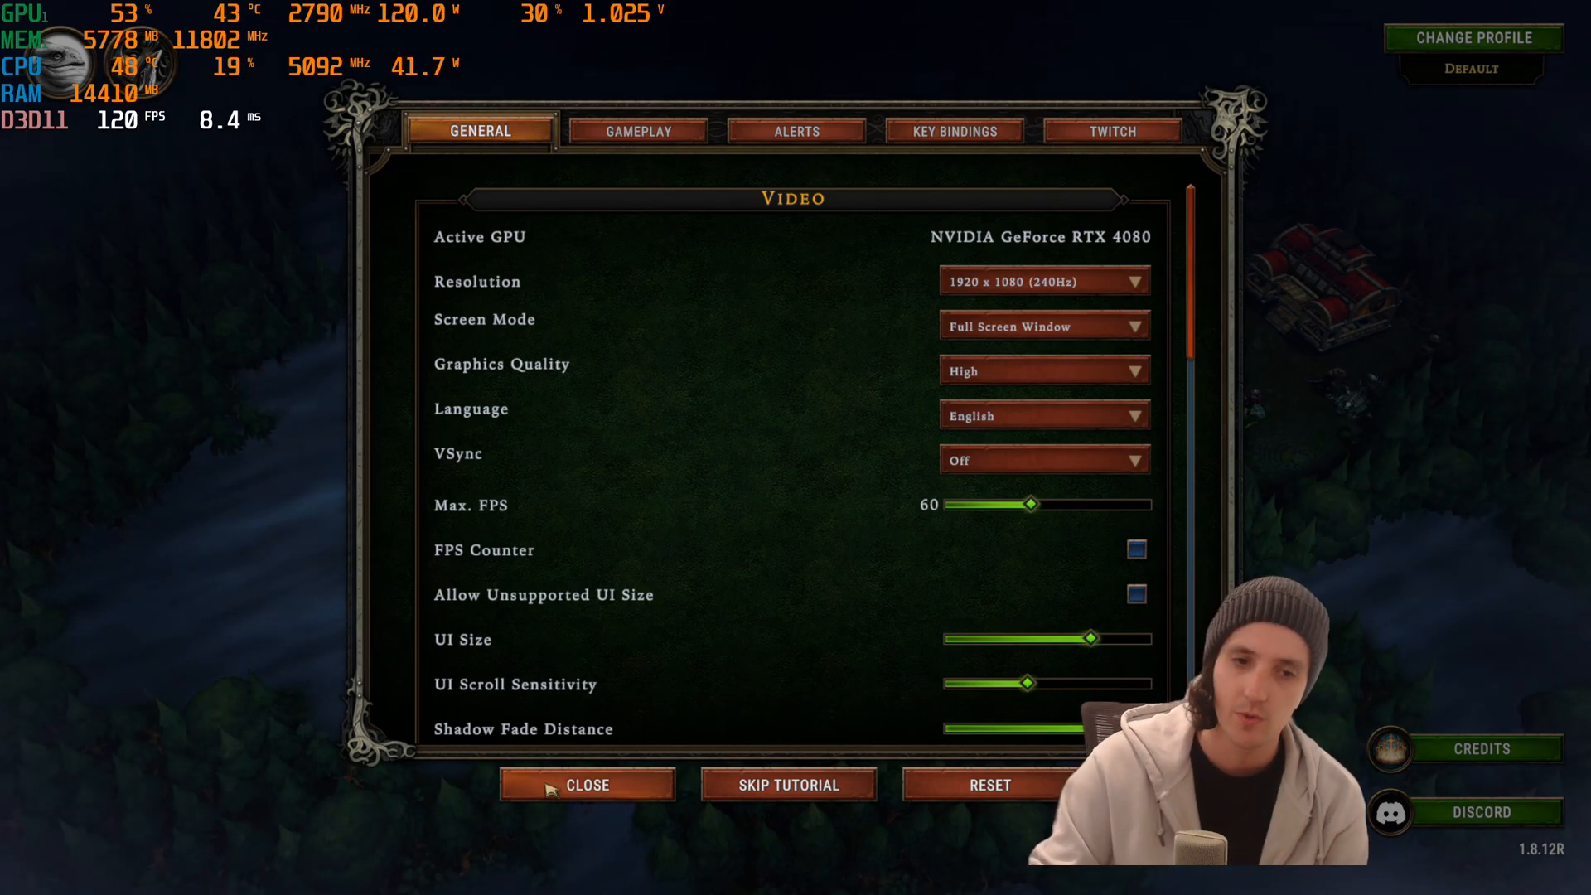
click(587, 784)
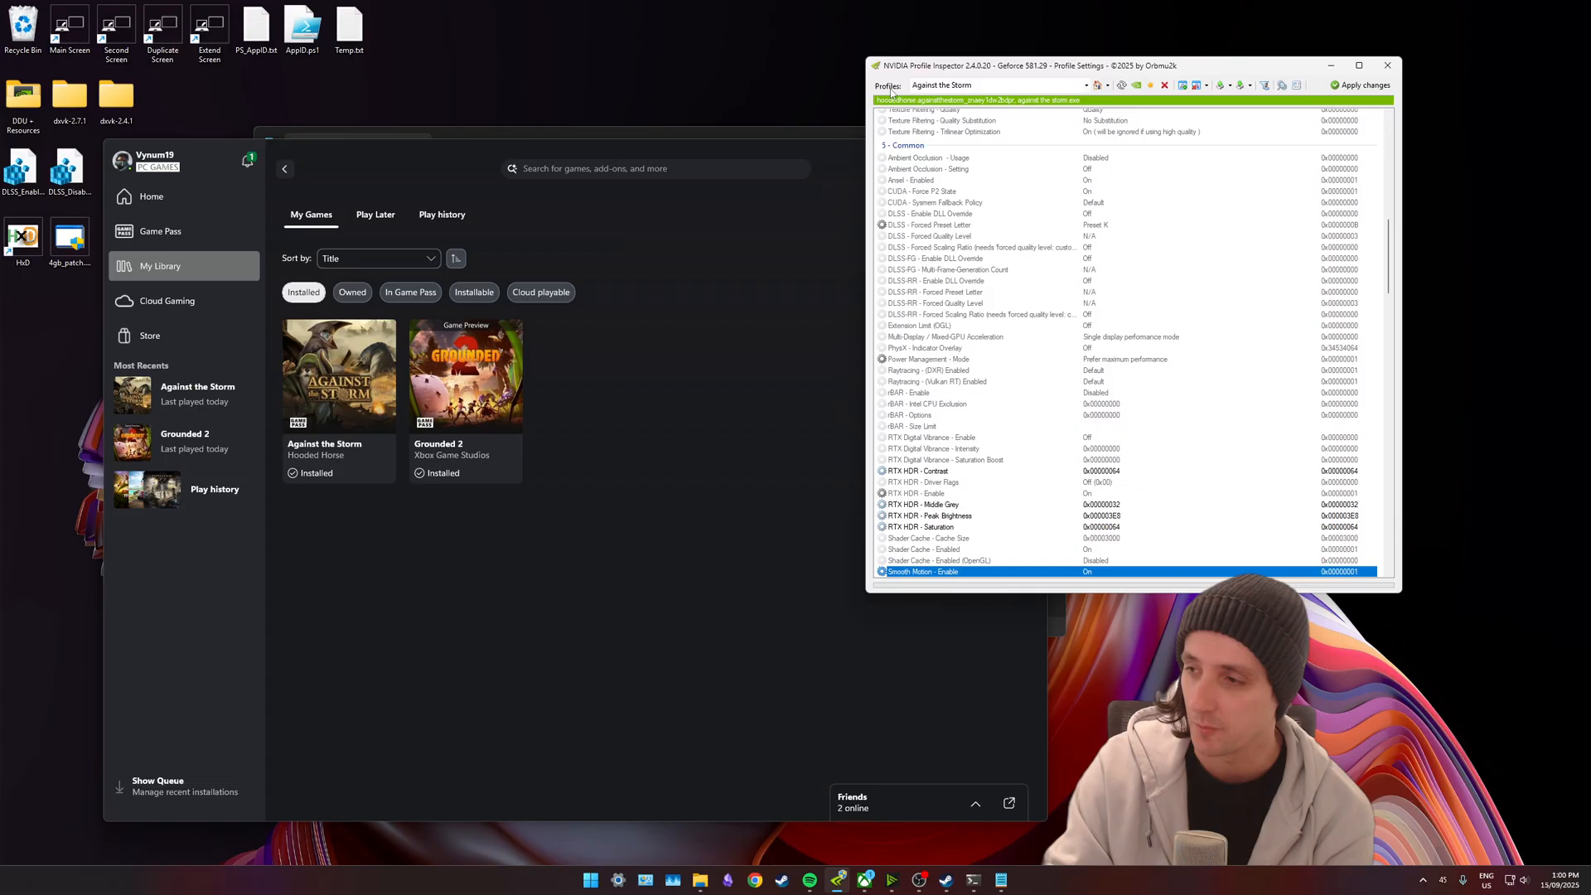
scroll(down, 3)
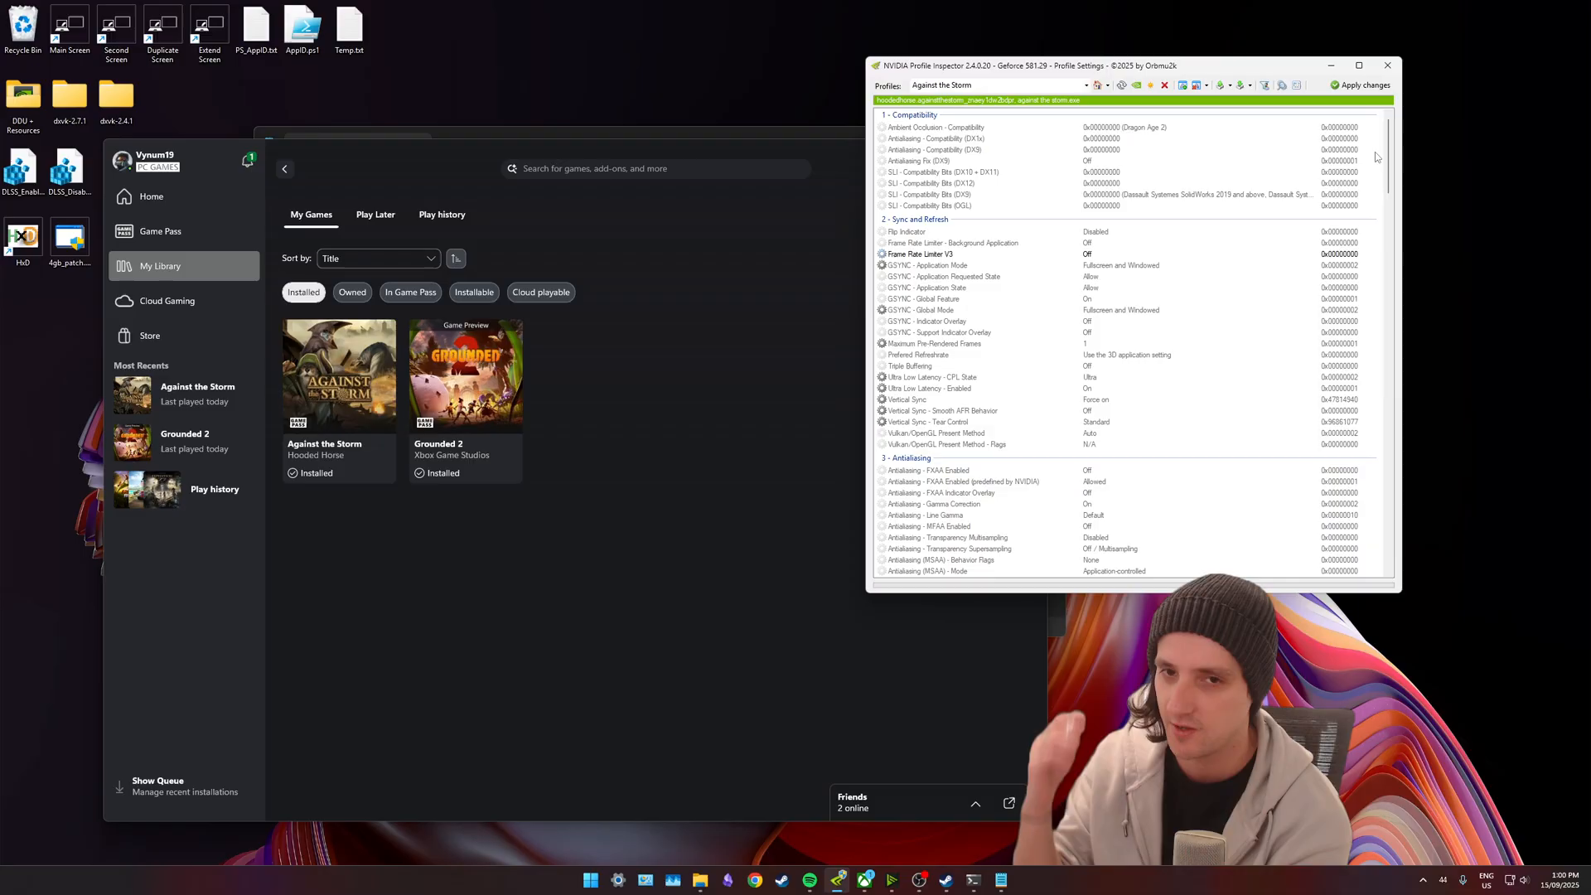
mouse_move(1419, 153)
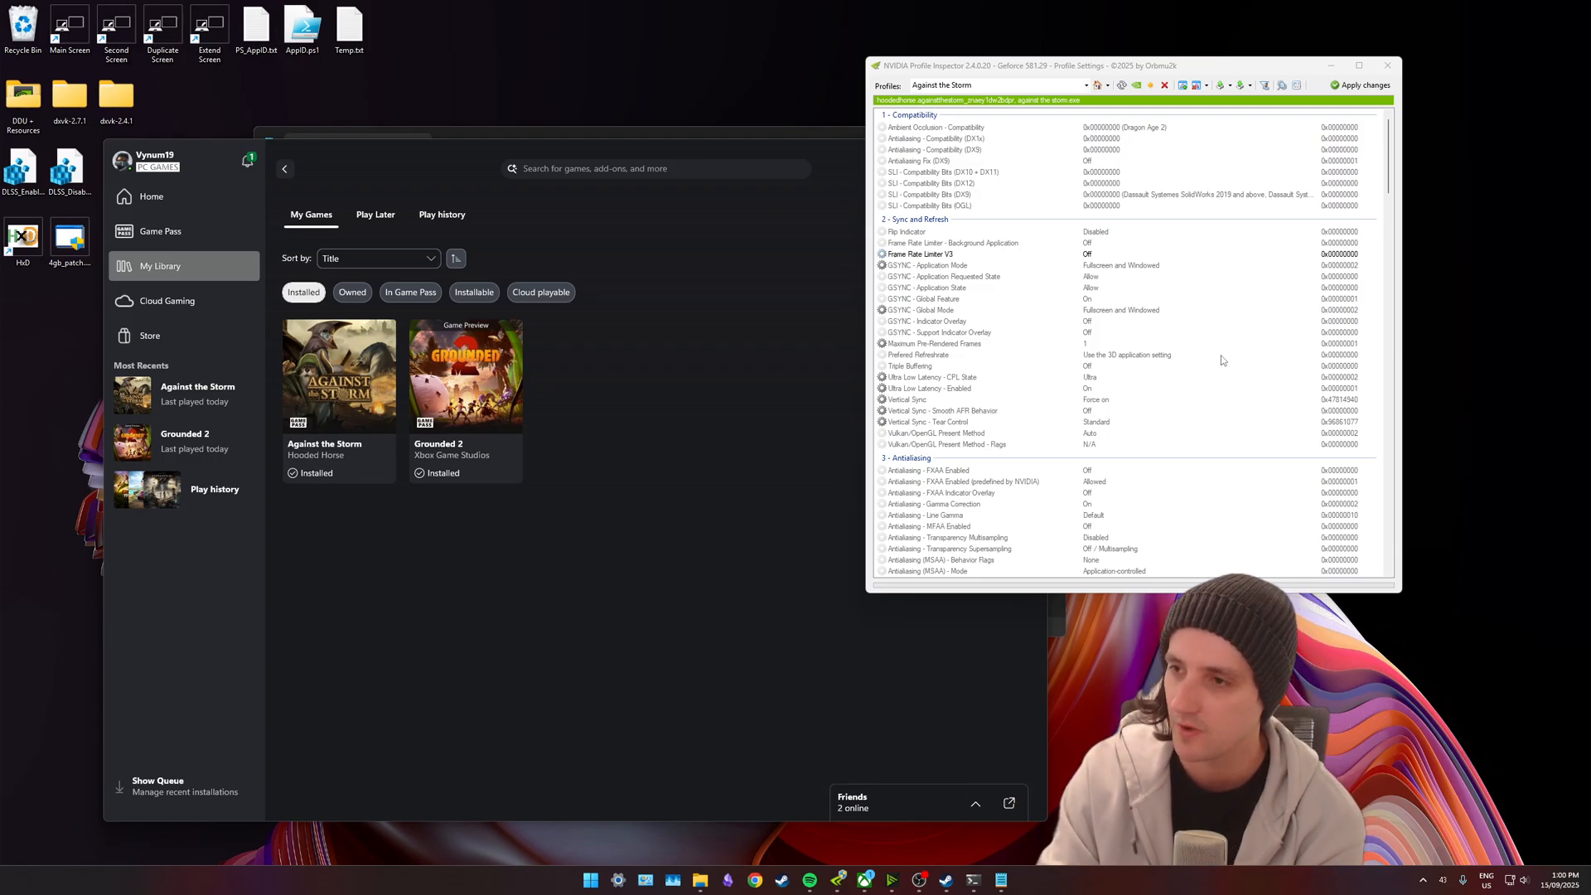
mouse_move(716, 151)
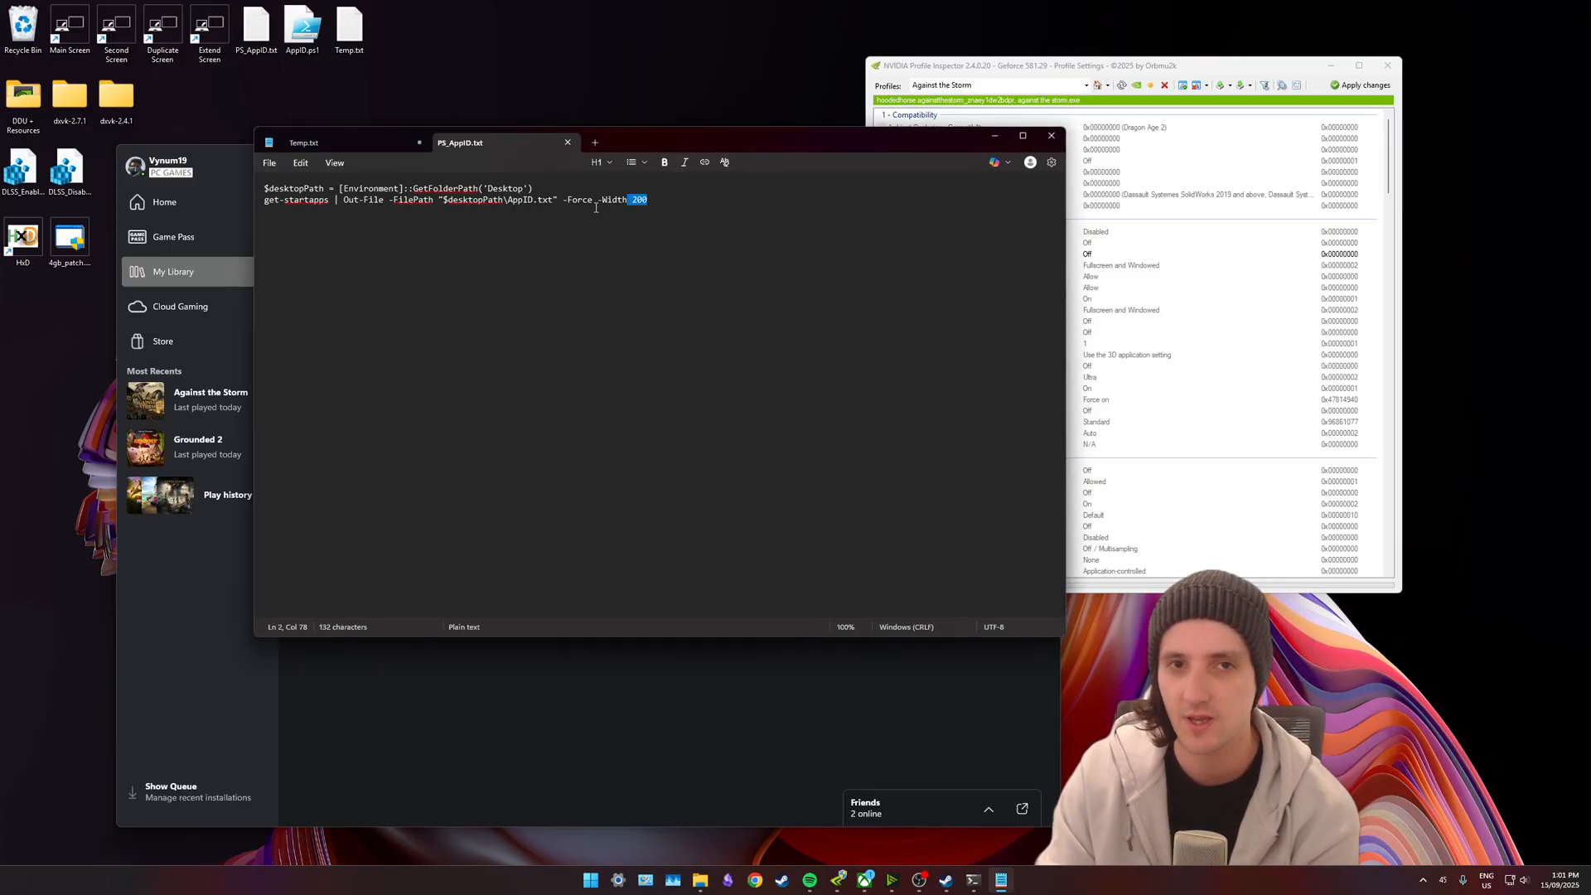
Run the PS_AppID.txt script in PowerShell to export app IDs to AppID.txt on the desktop.
right_click(458, 198)
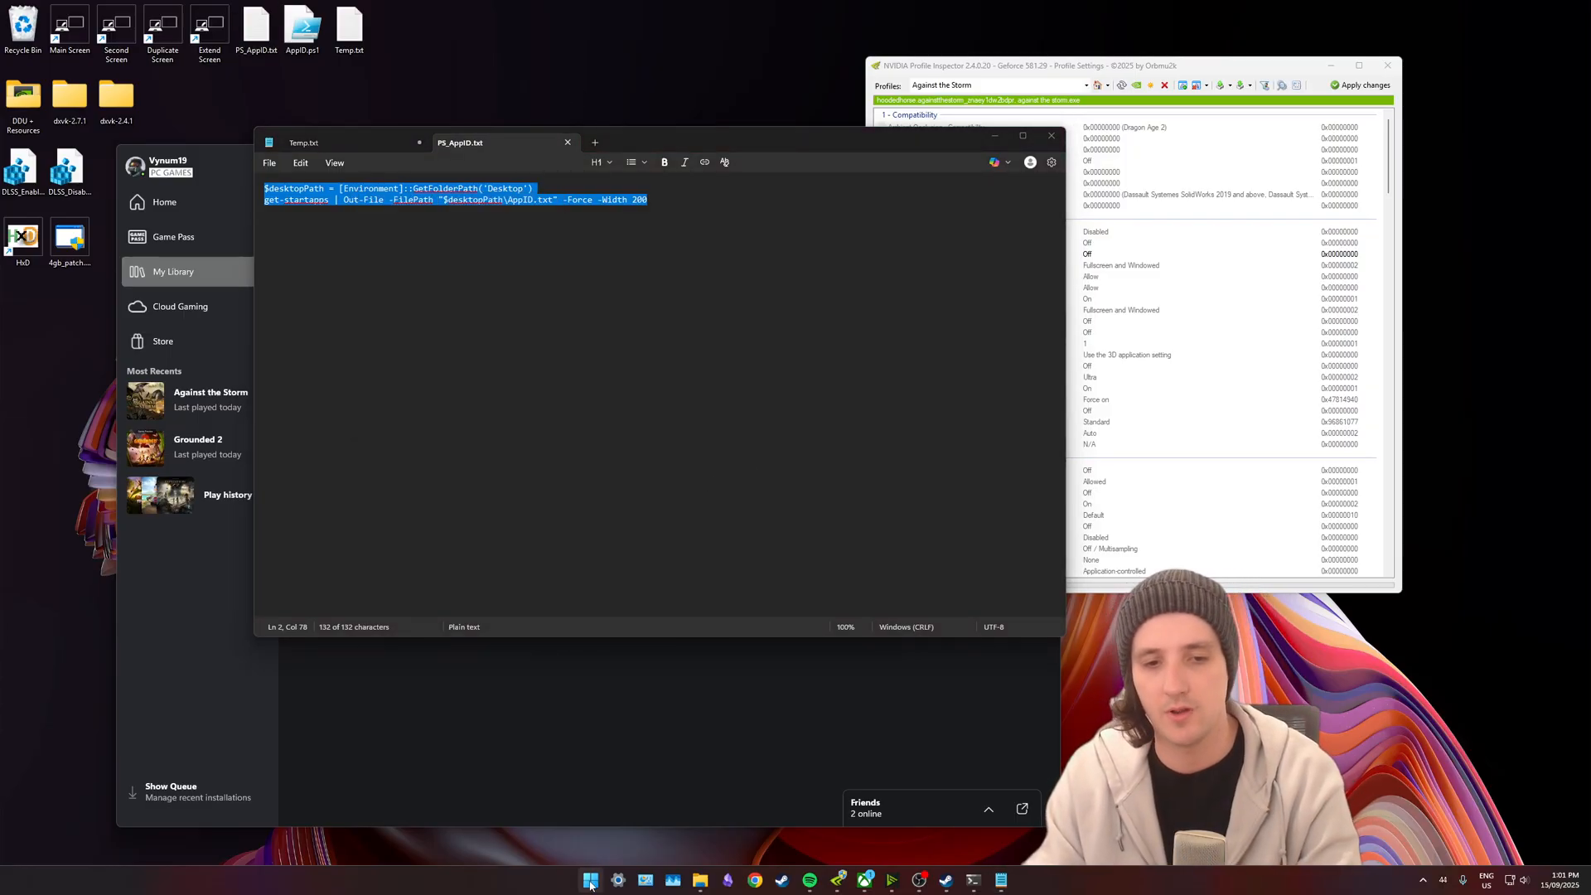
click(590, 880)
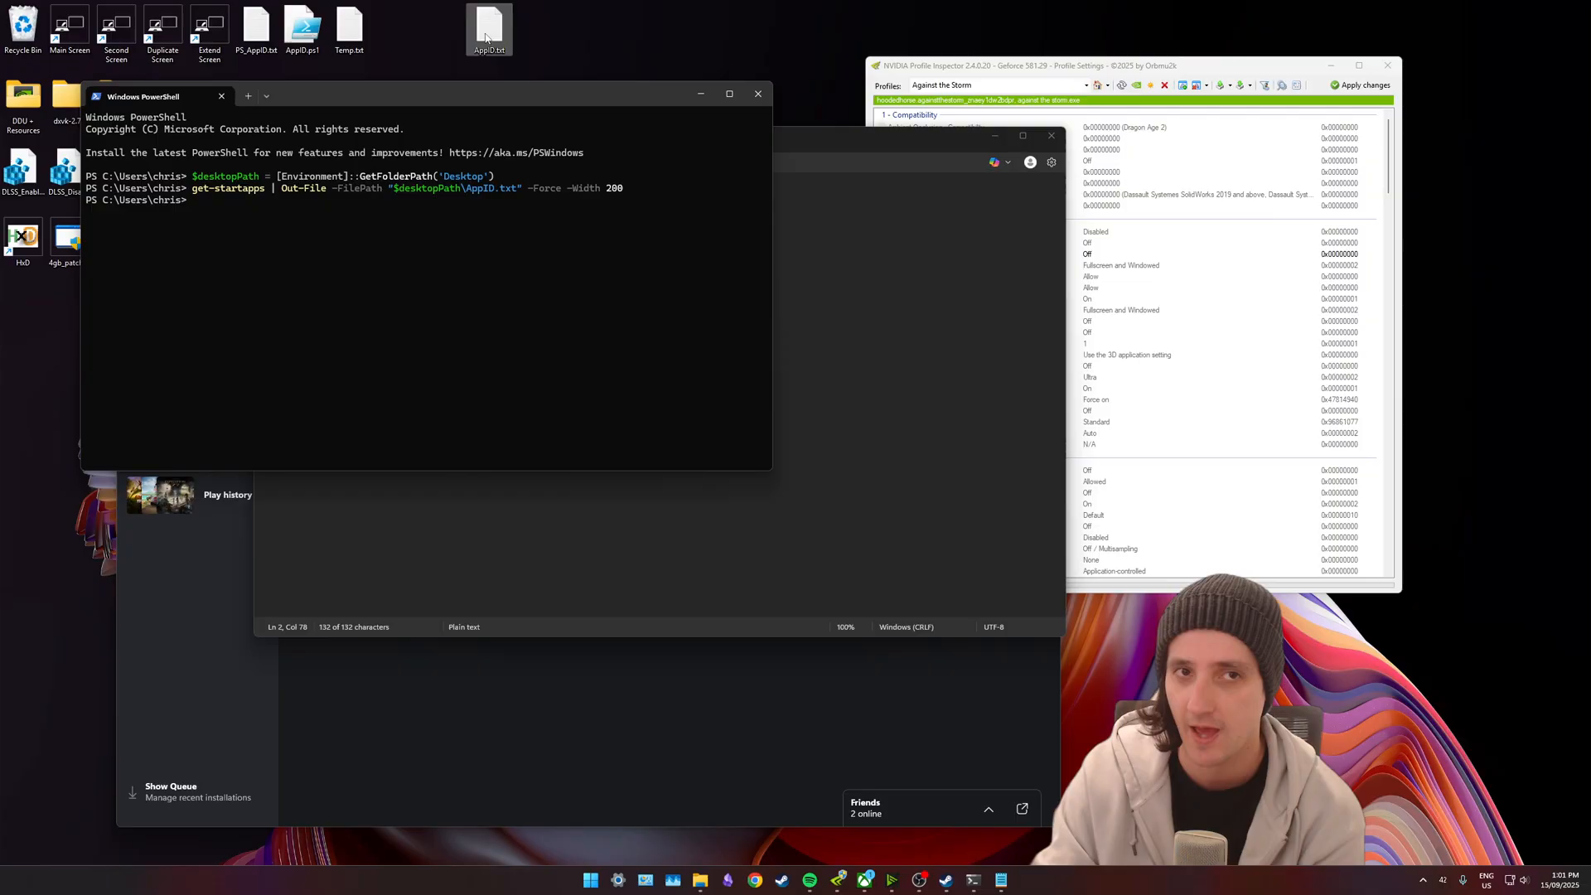
double_click(489, 28)
text(ground)
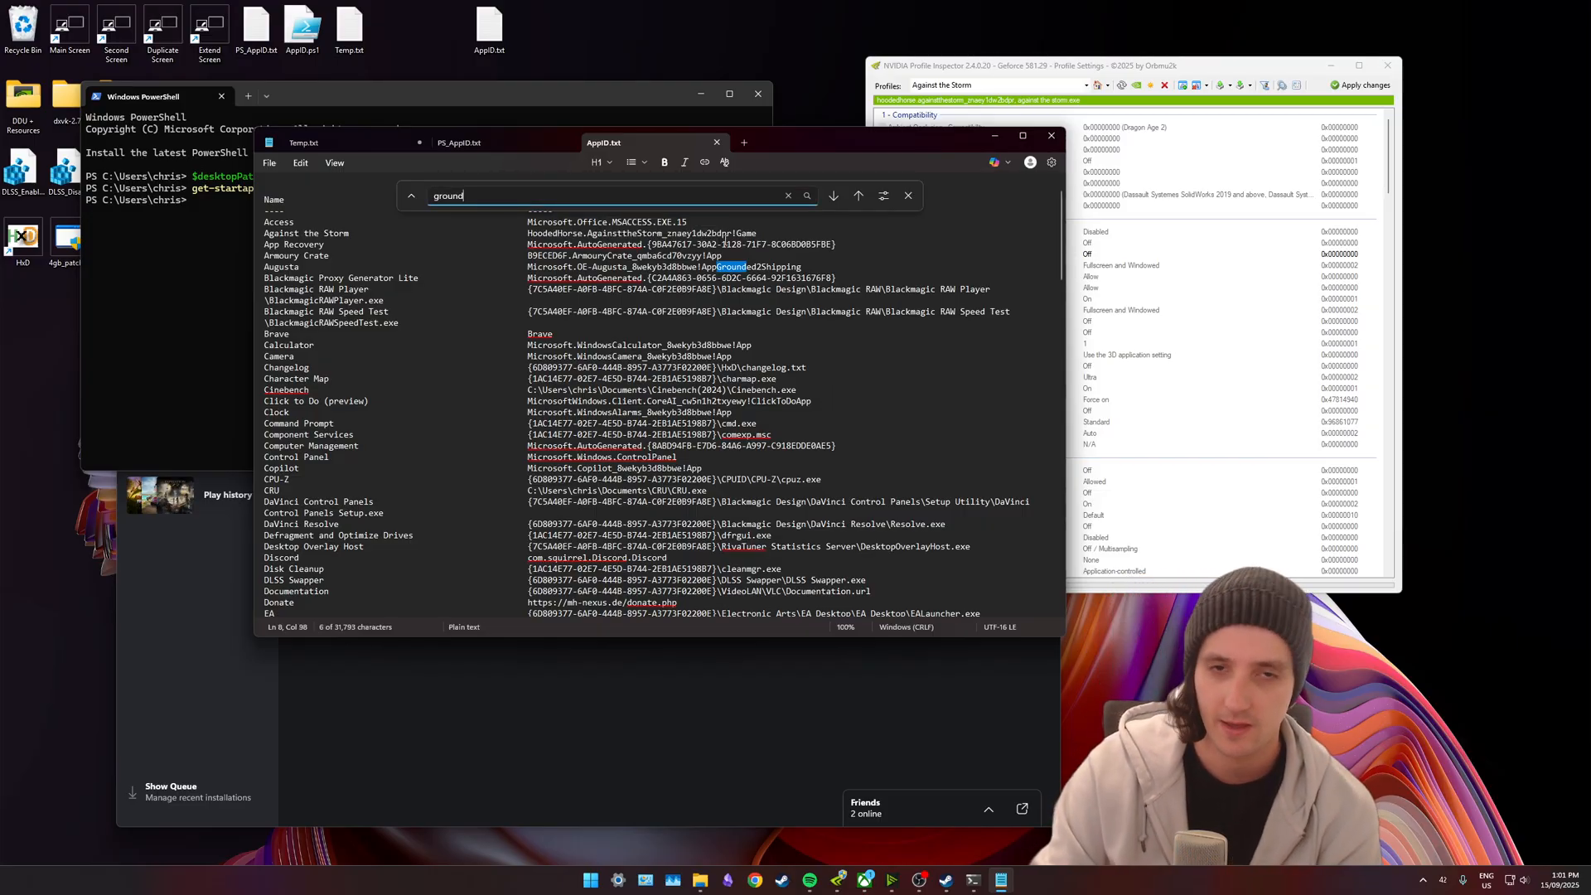
Find and select the Grounded 2 app ID in AppID.txt.
click(832, 196)
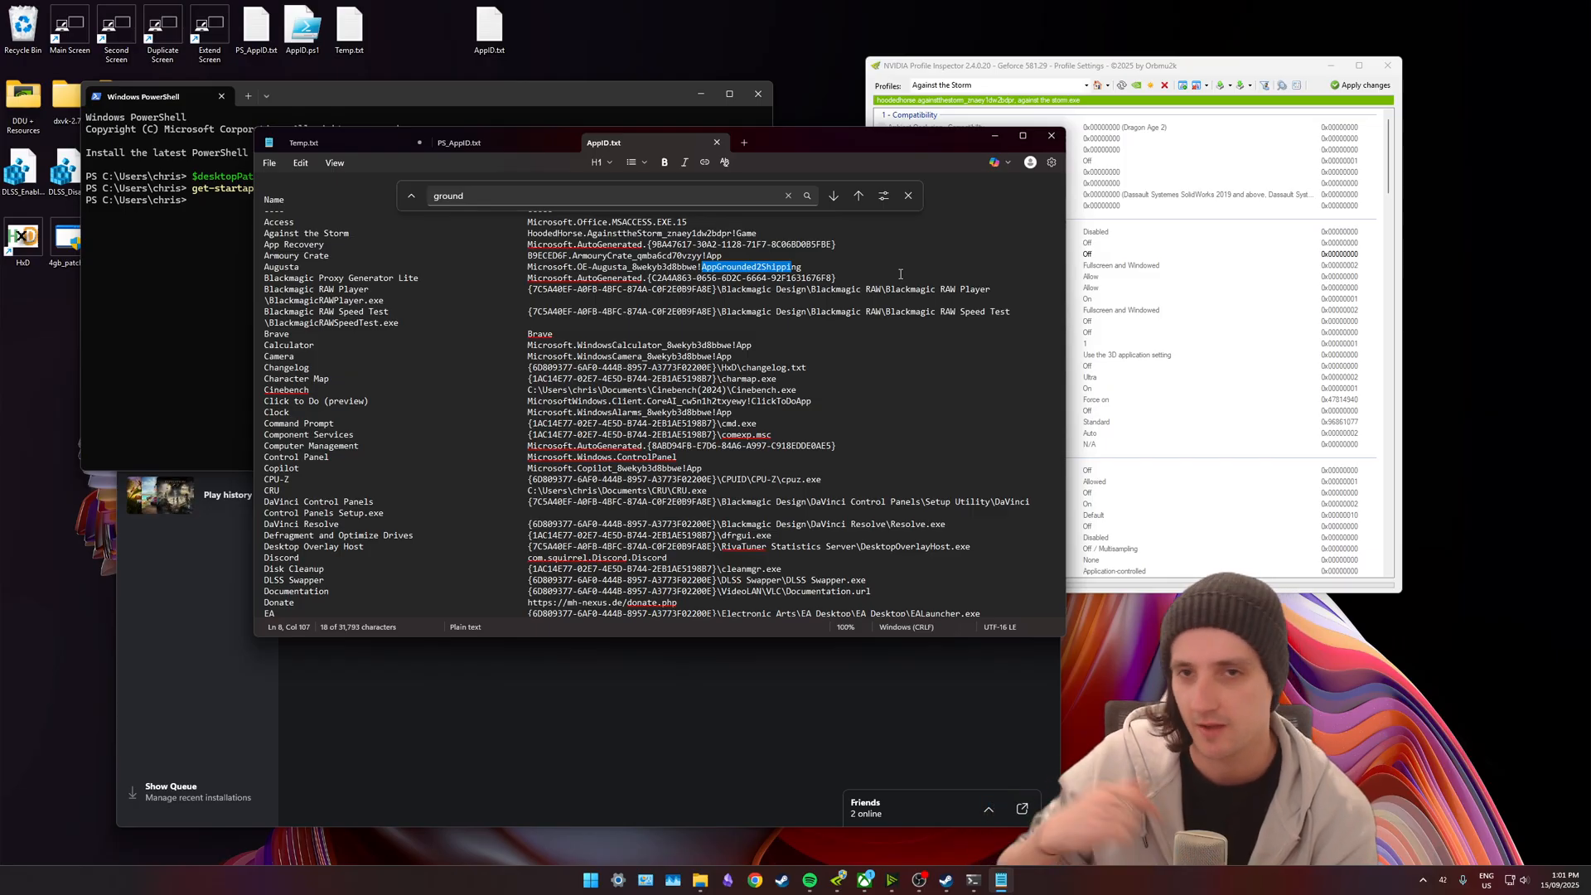
click(153, 97)
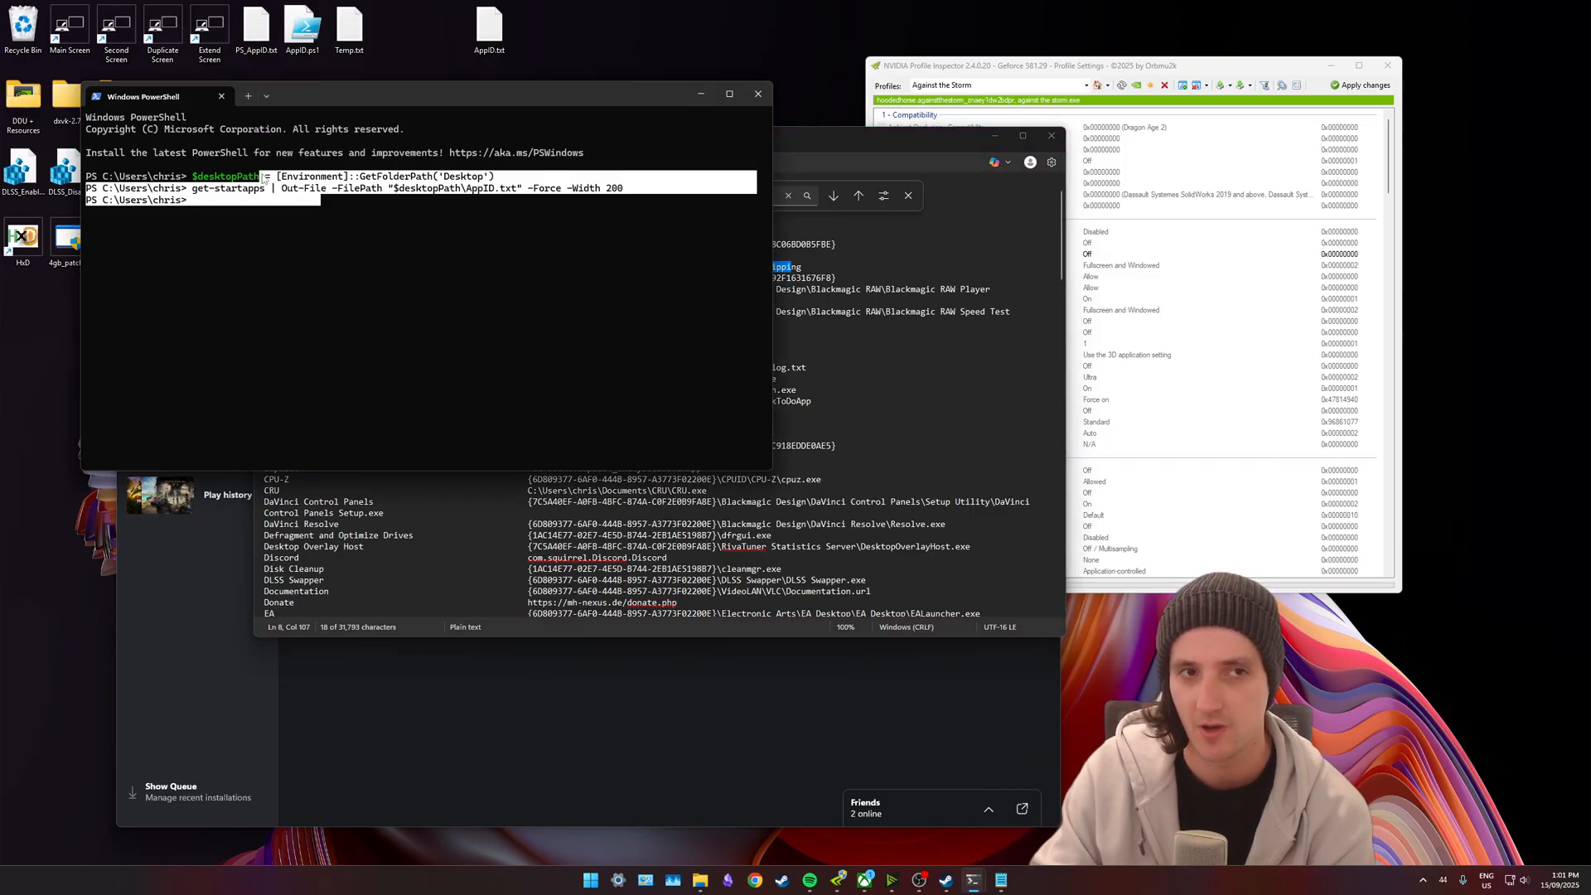